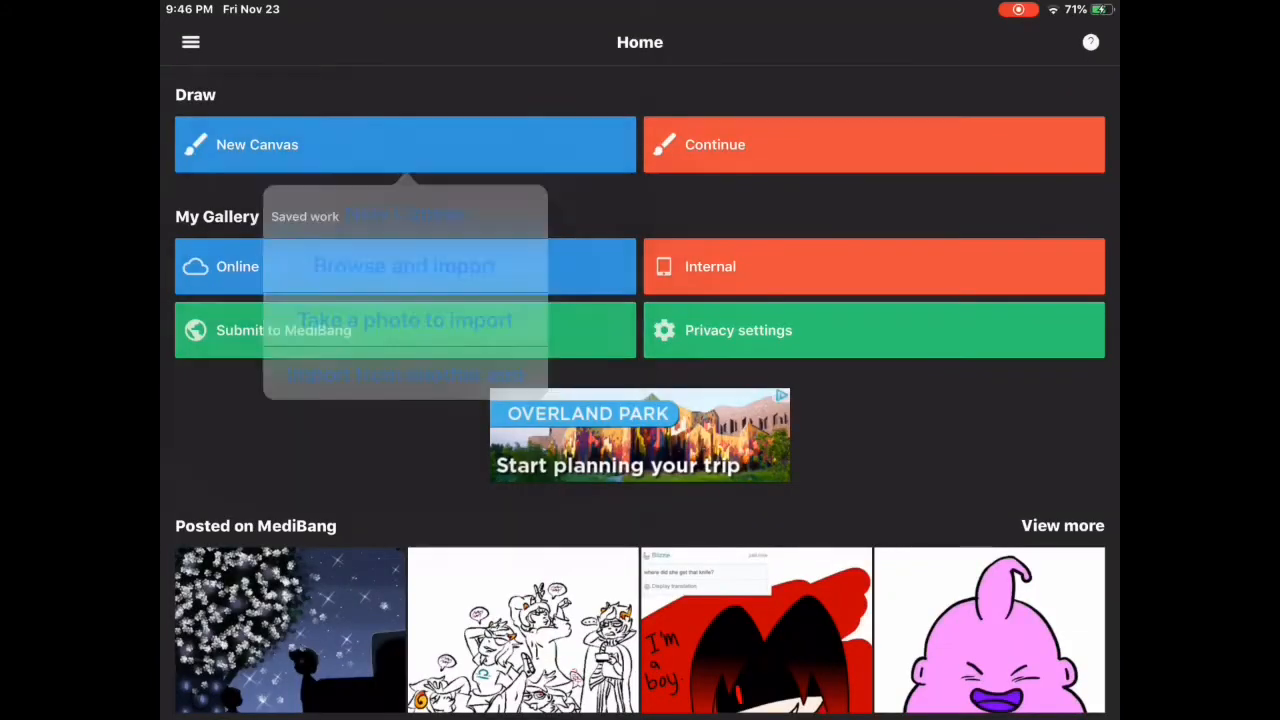
Start a new blank 1920×1080 canvas and sketch a small light-blue circle with the Ellipse tool.
click(404, 144)
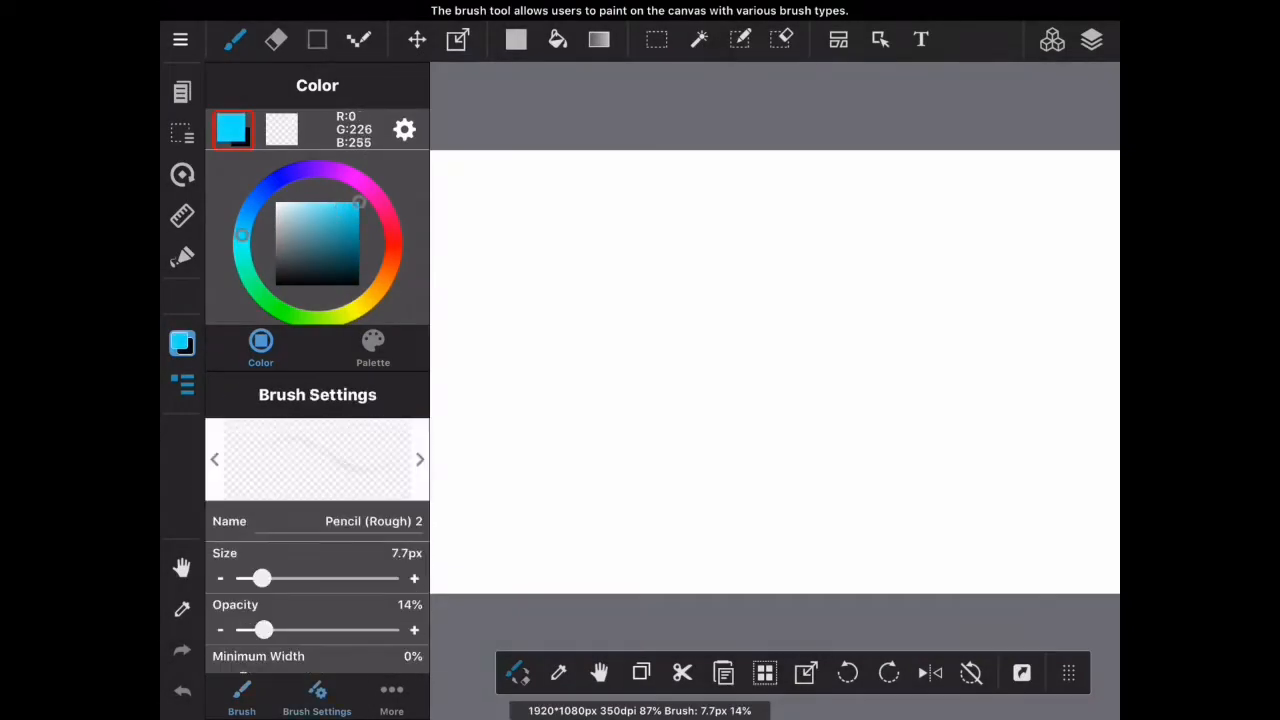
click(316, 40)
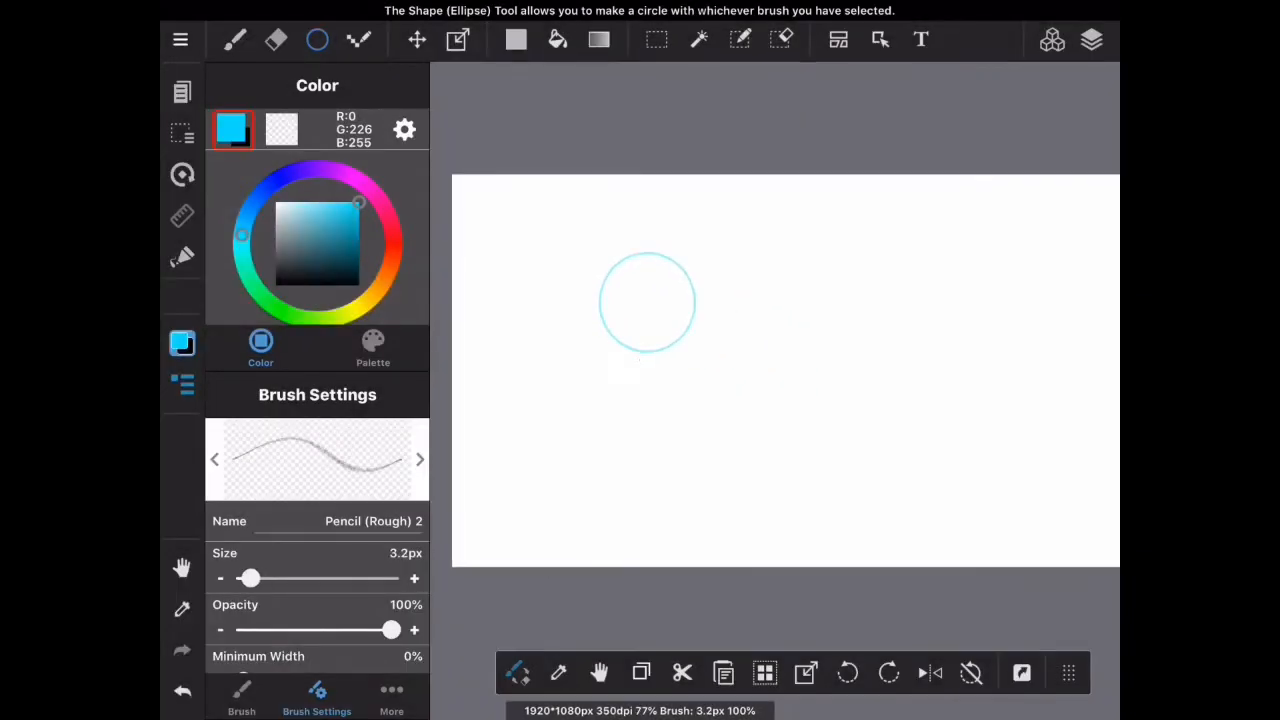
Rough in the character's light-blue sketch lines, a pink blob and a second small circle.
click(234, 40)
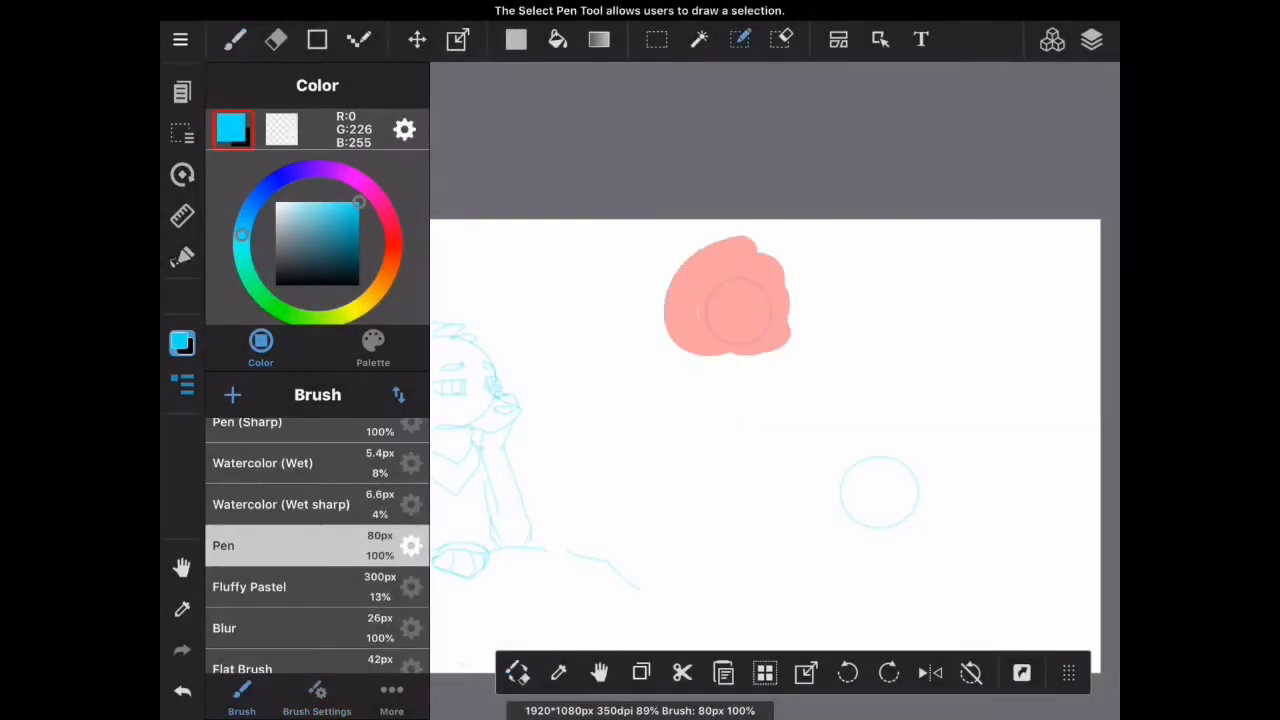
Sketch the fox head's pointed ears, eyes, mouth and collar in light blue with Pencil (Rough) 2.
click(456, 40)
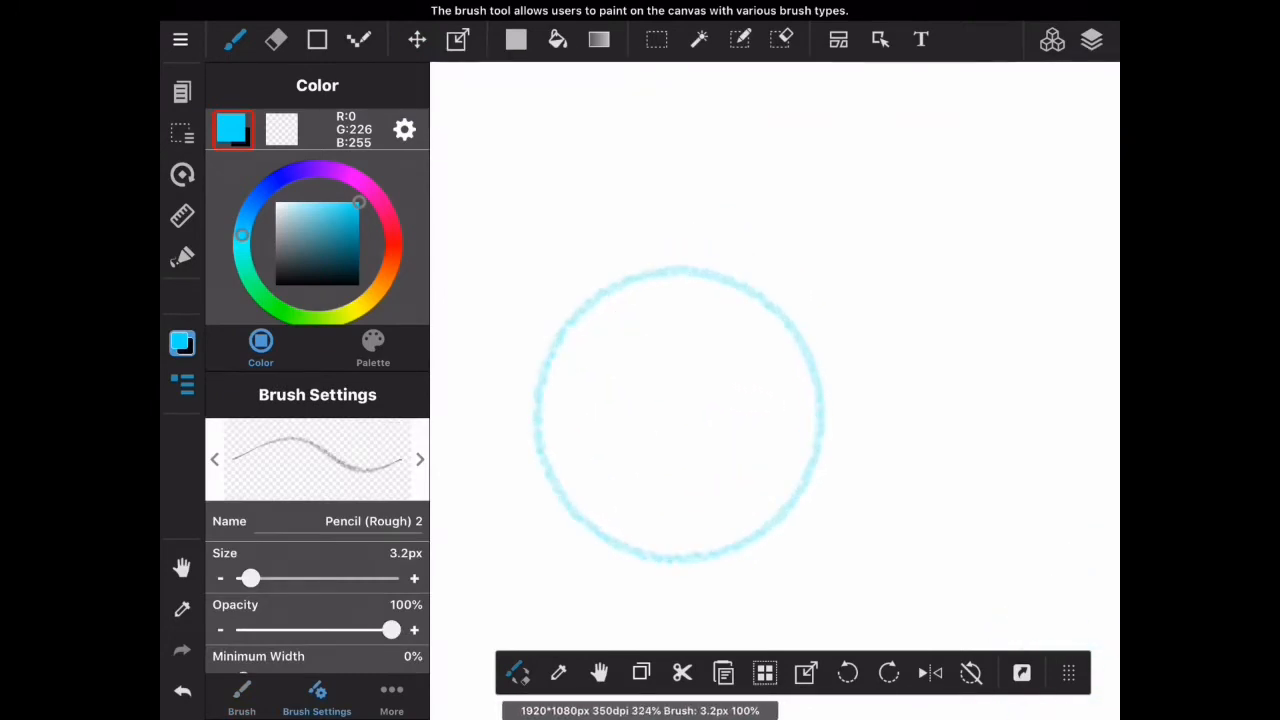
drag(700, 280, 800, 100)
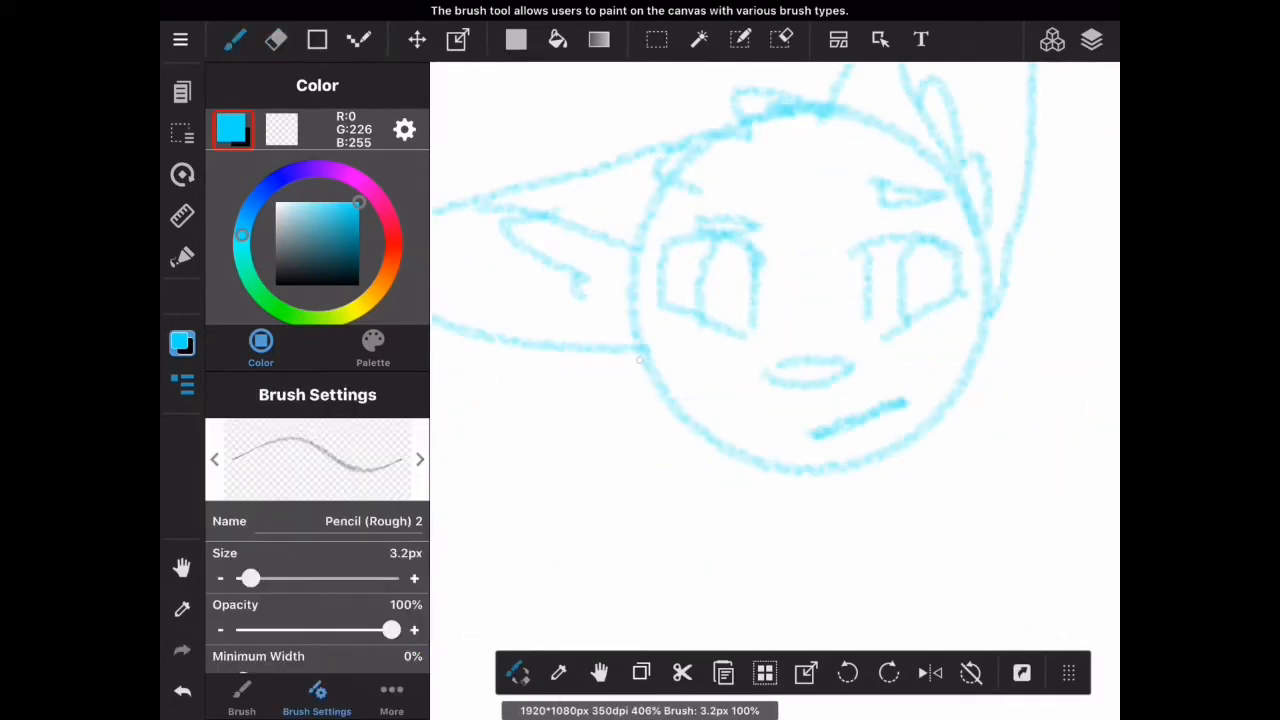
click(276, 40)
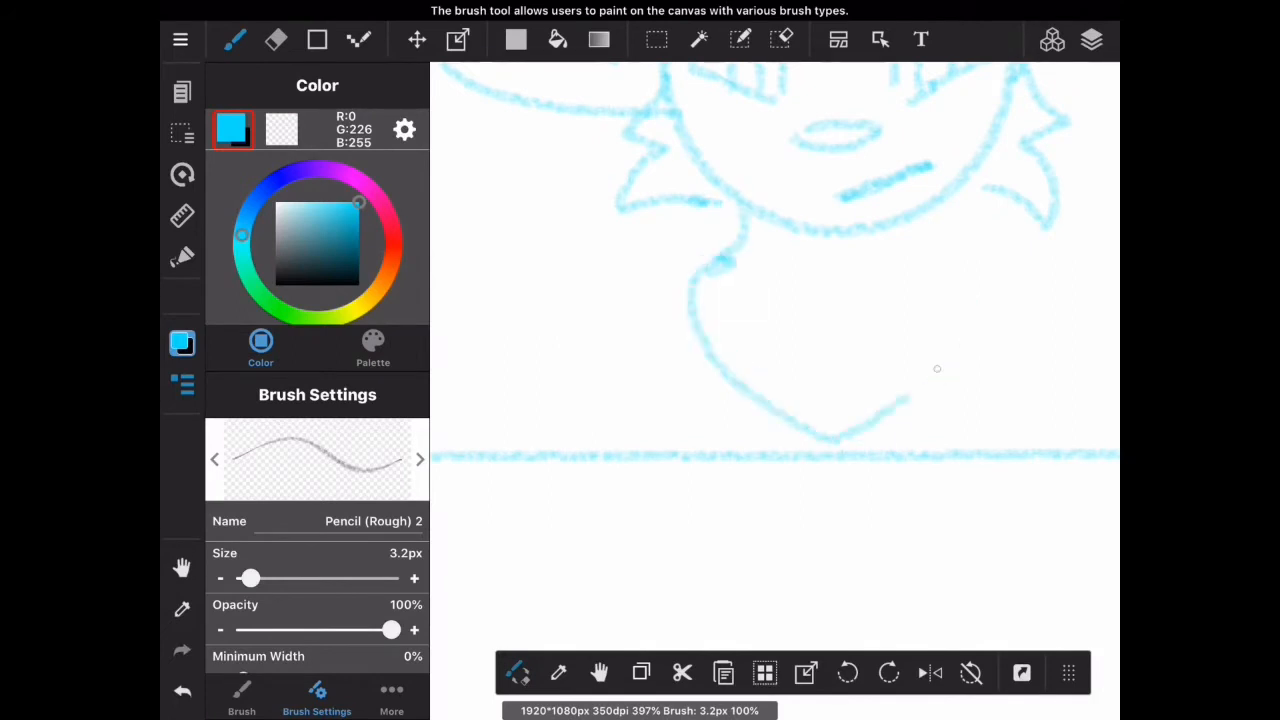
Erase stray lines, then sketch a second seated fox with arms beside the first and a circle at right.
click(276, 40)
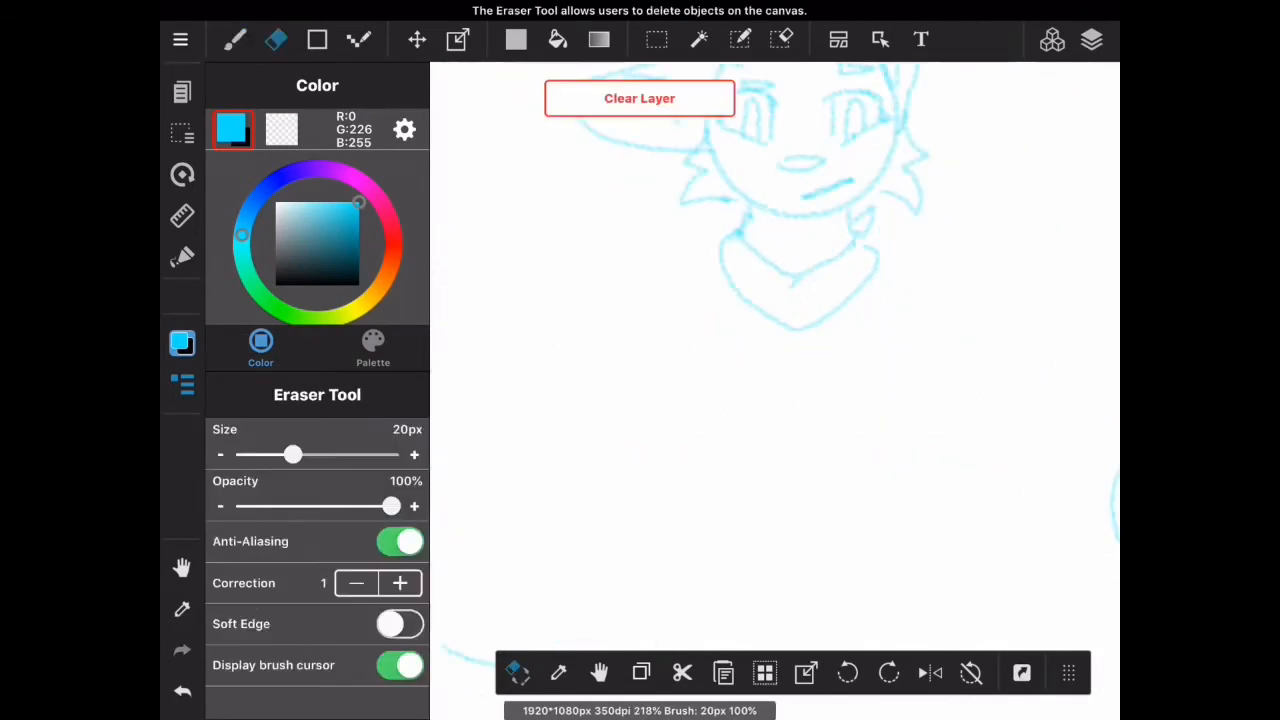
click(234, 40)
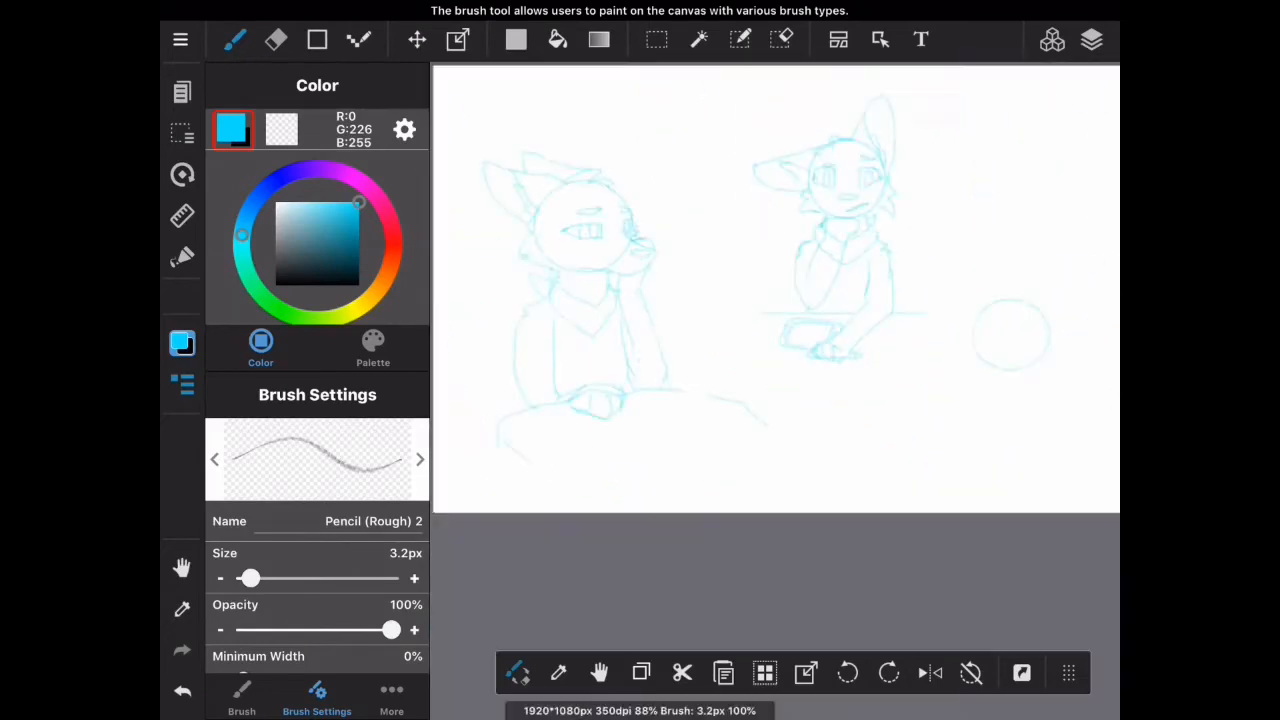
Erase and redraw the right circle into a long-snouted fox seated at a laptop.
click(276, 40)
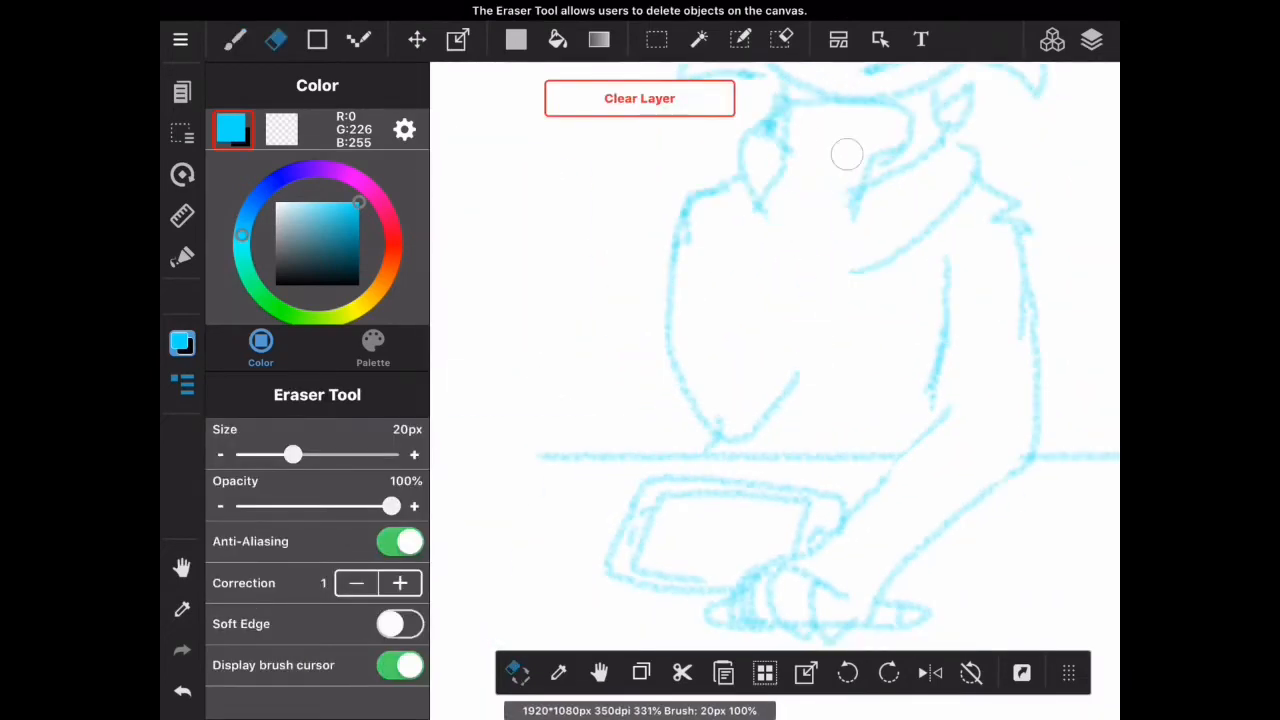
click(234, 40)
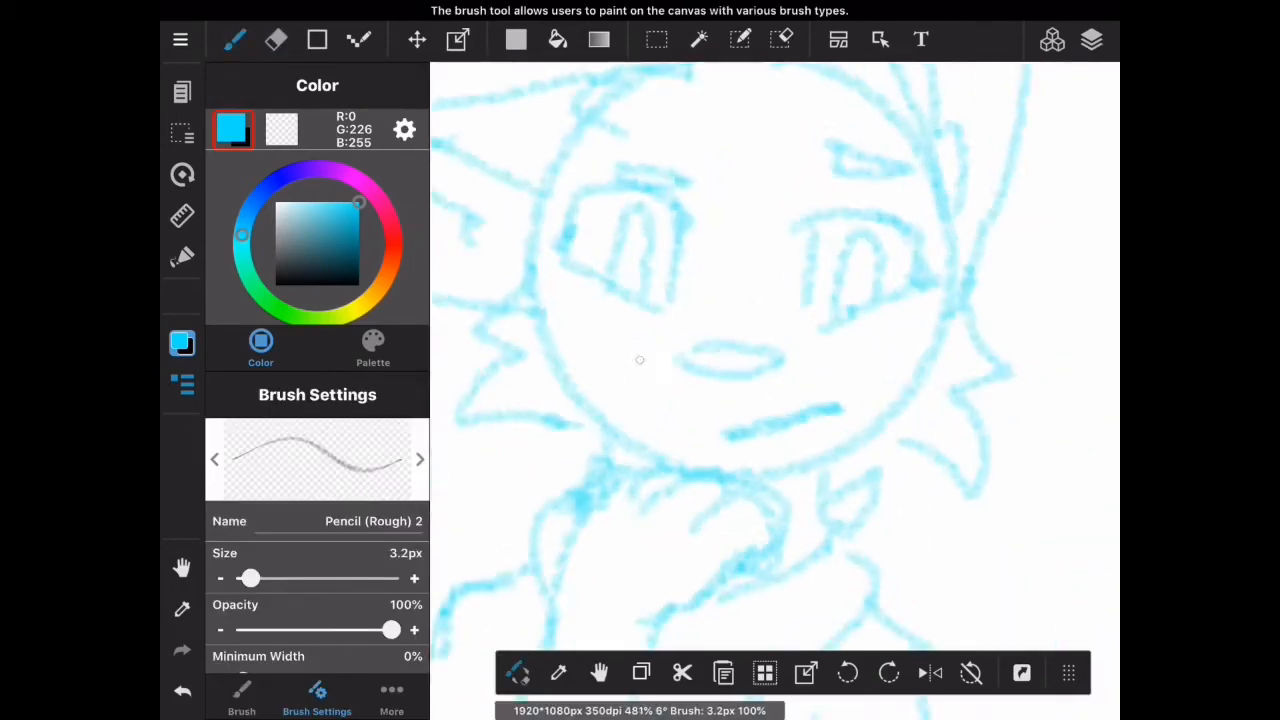
click(276, 40)
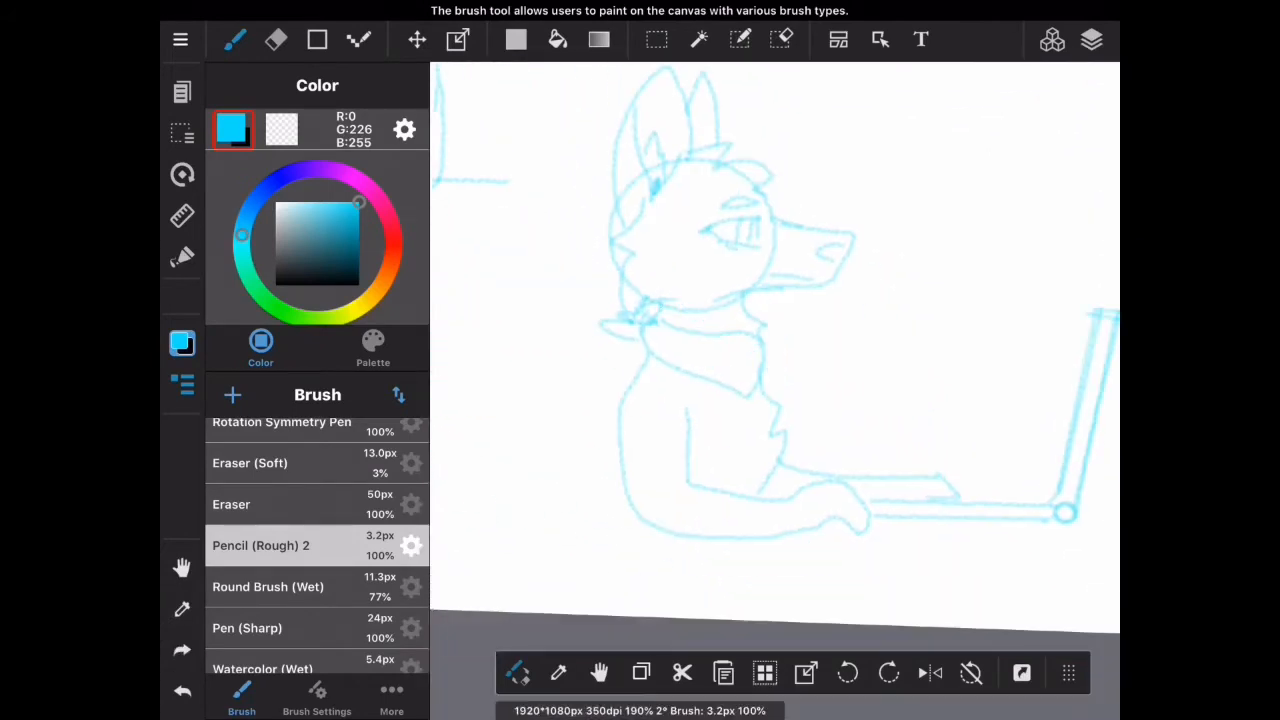
click(1092, 40)
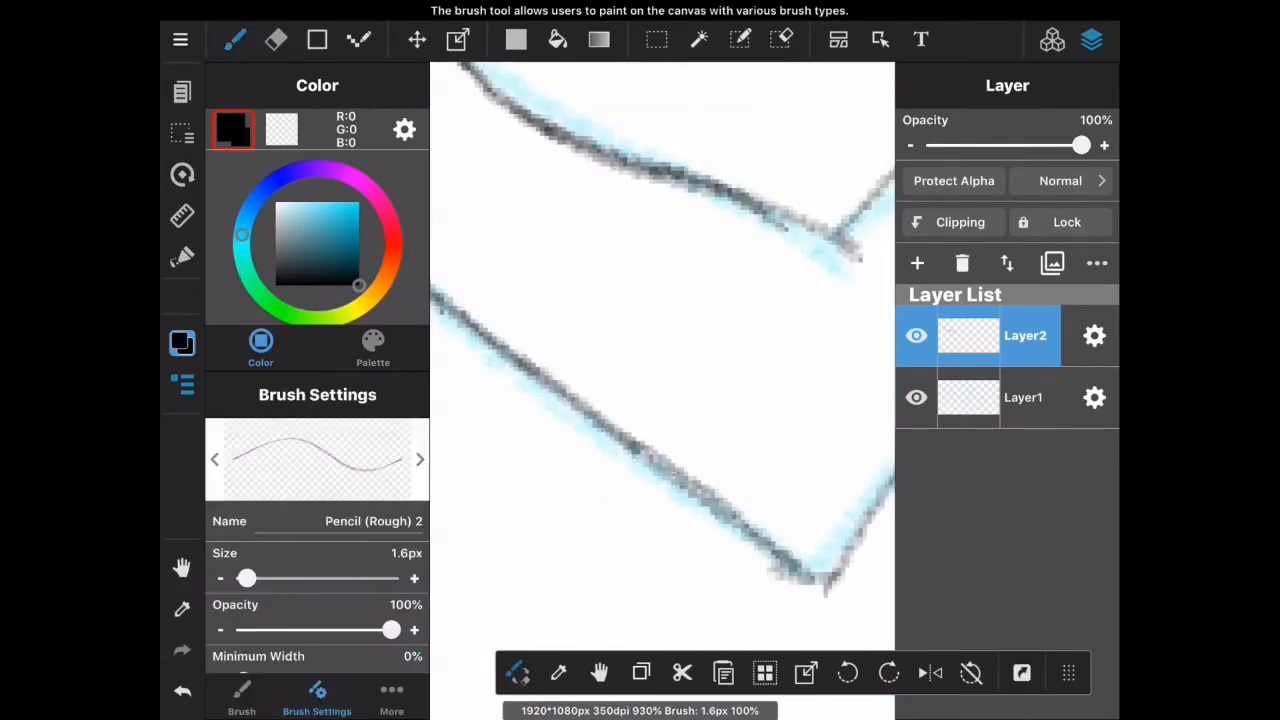
Ink the middle fox's ears, eyes, nose, mouth and chin-resting hand in dark pencil on Layer2, erasing stray strokes.
click(276, 40)
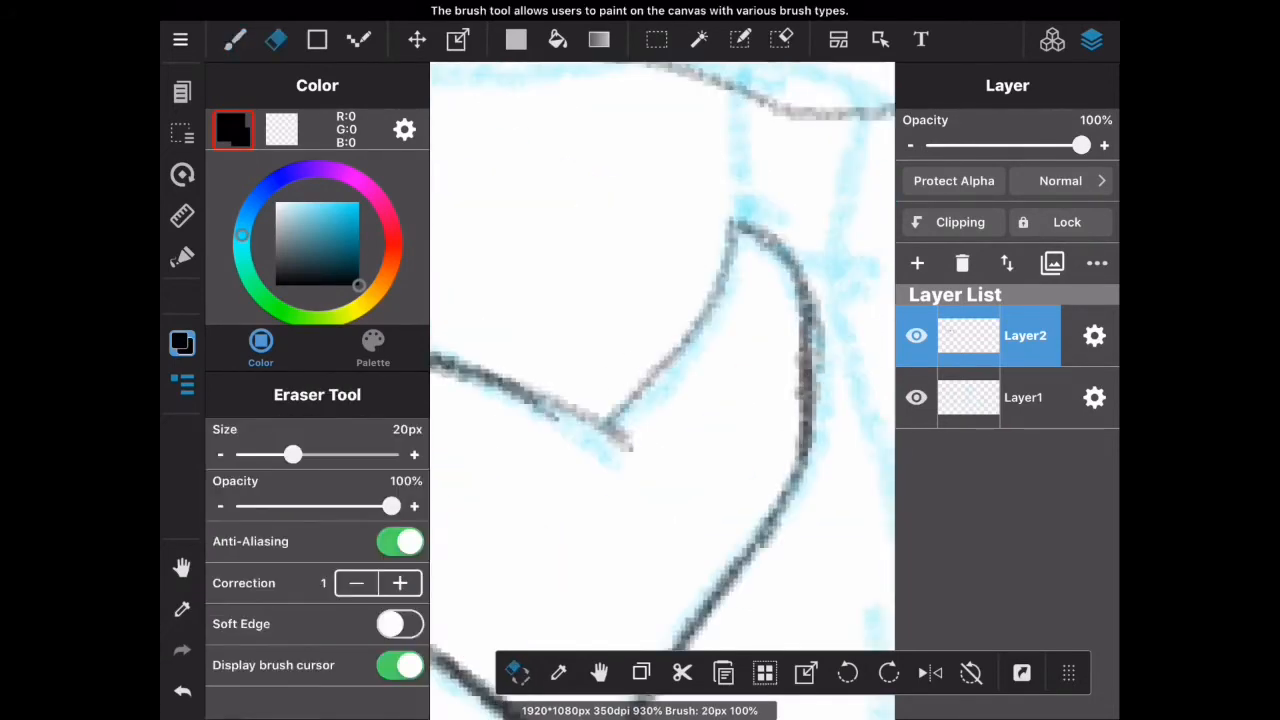
click(234, 40)
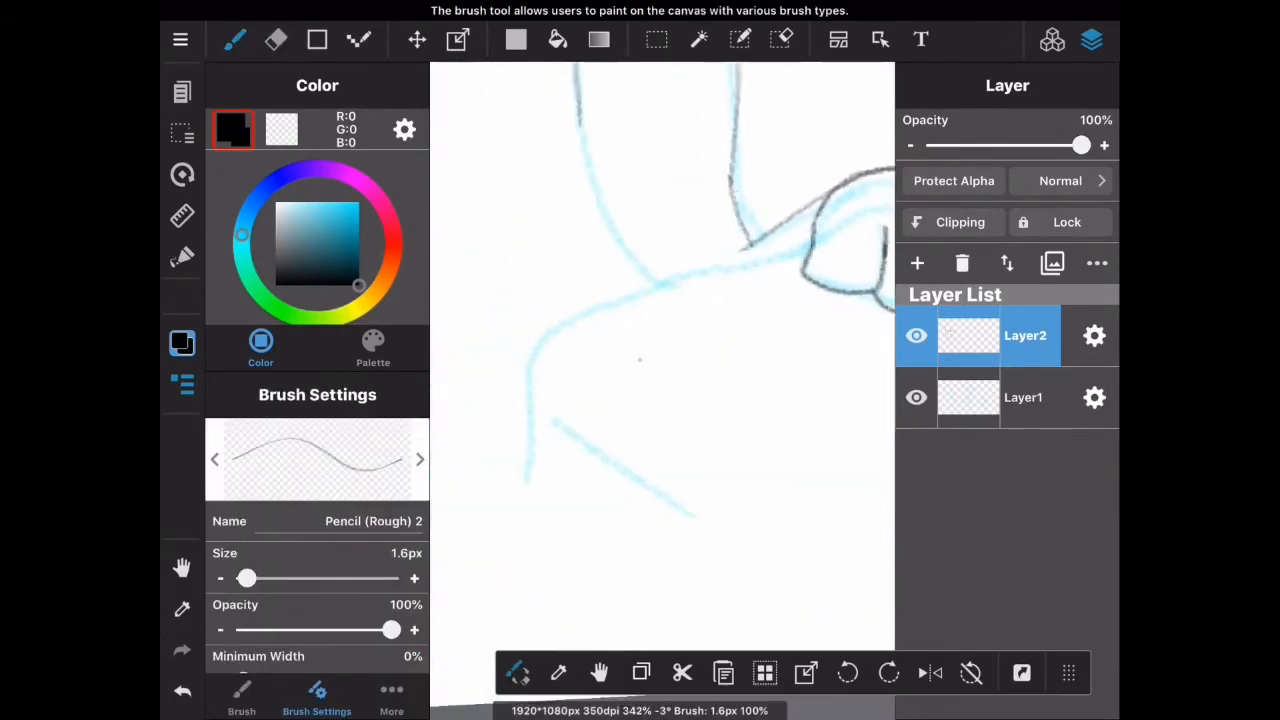
click(276, 40)
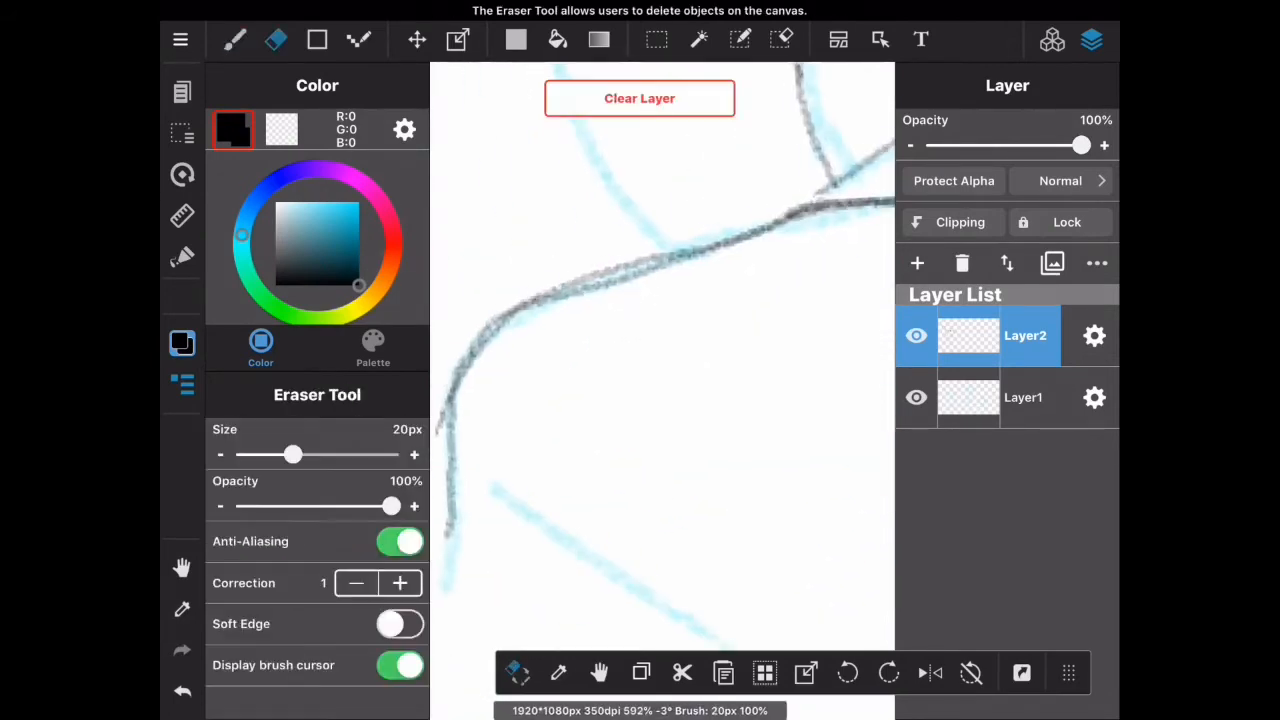
click(234, 40)
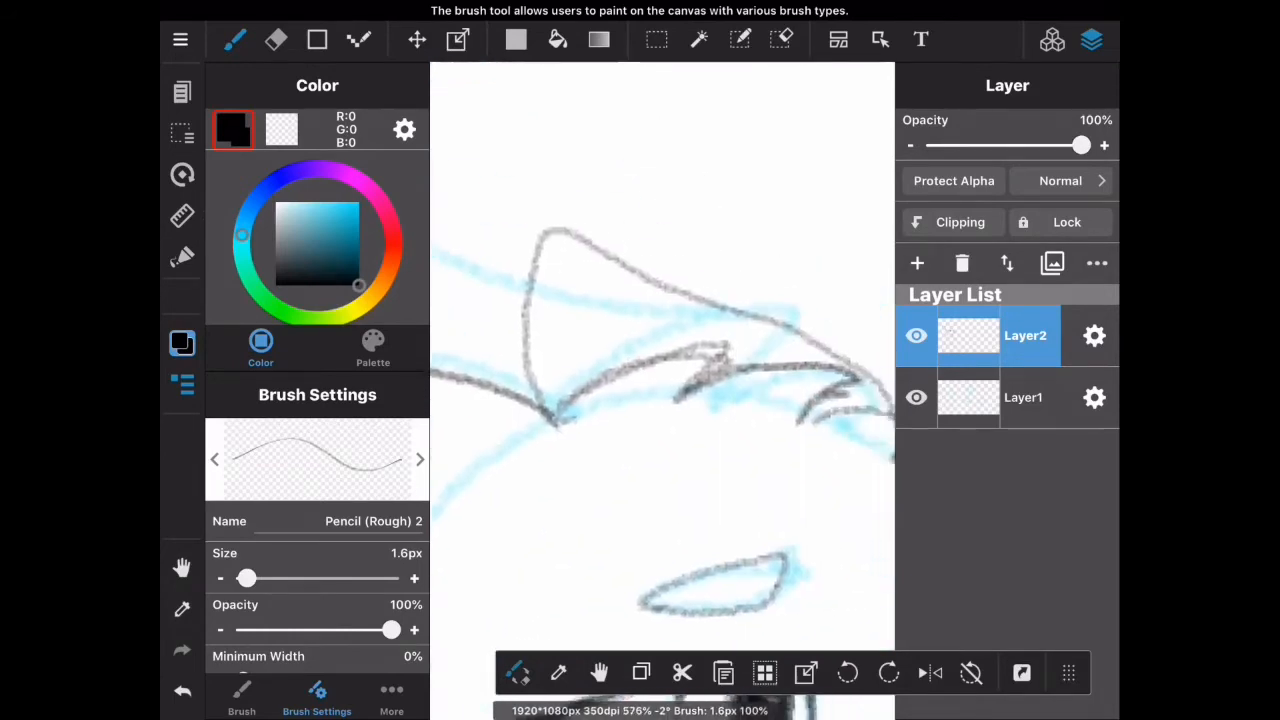
click(276, 40)
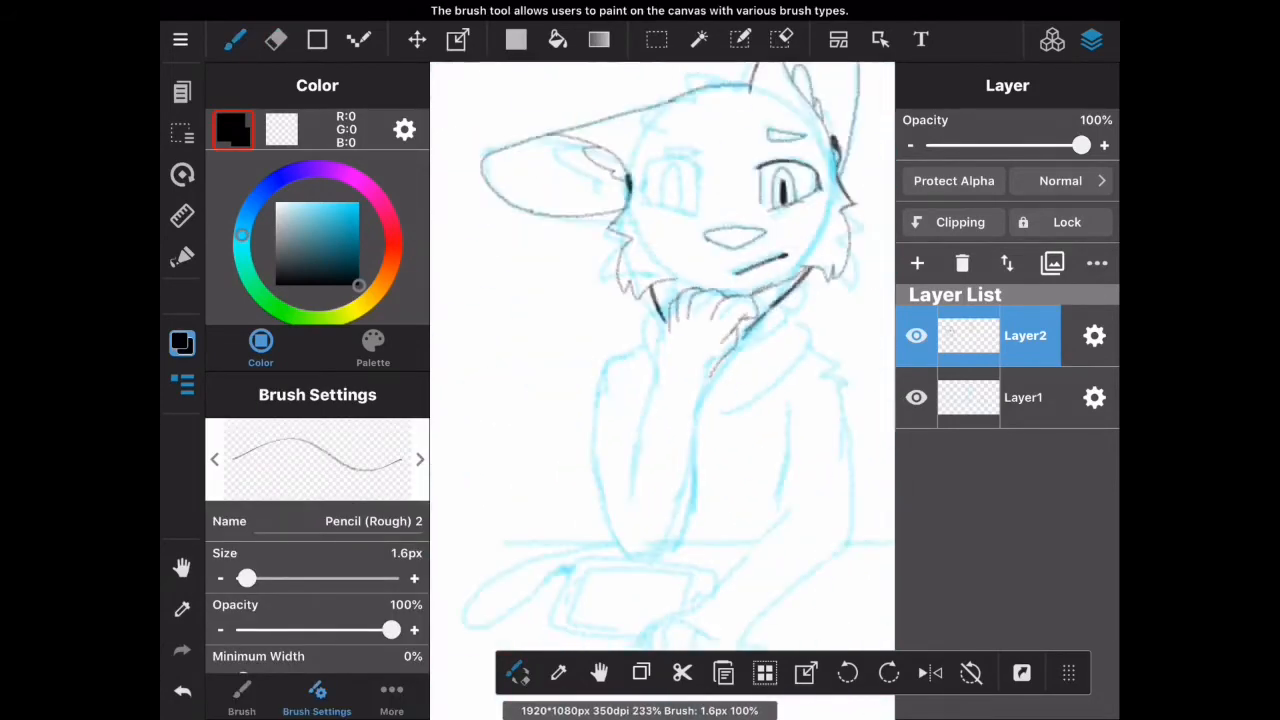
Erase stray strokes and ink the middle fox's arm, sleeve and looping cord toward the phone.
click(276, 40)
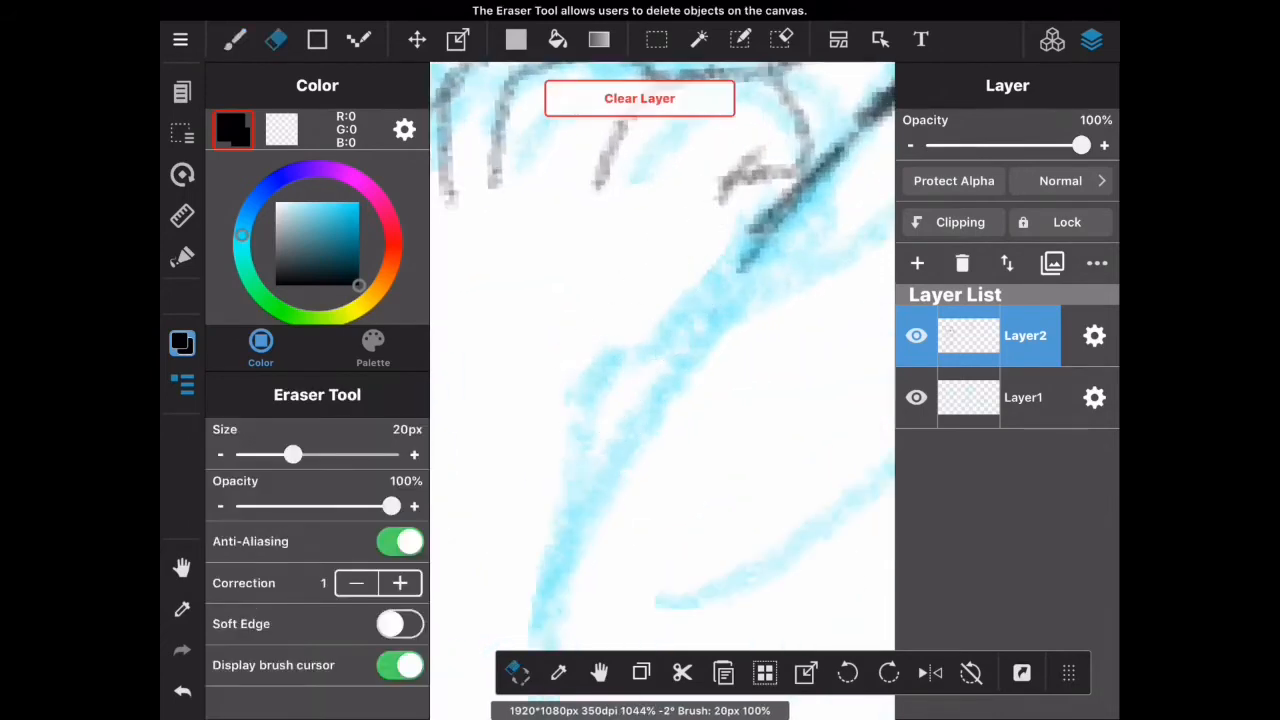
click(234, 40)
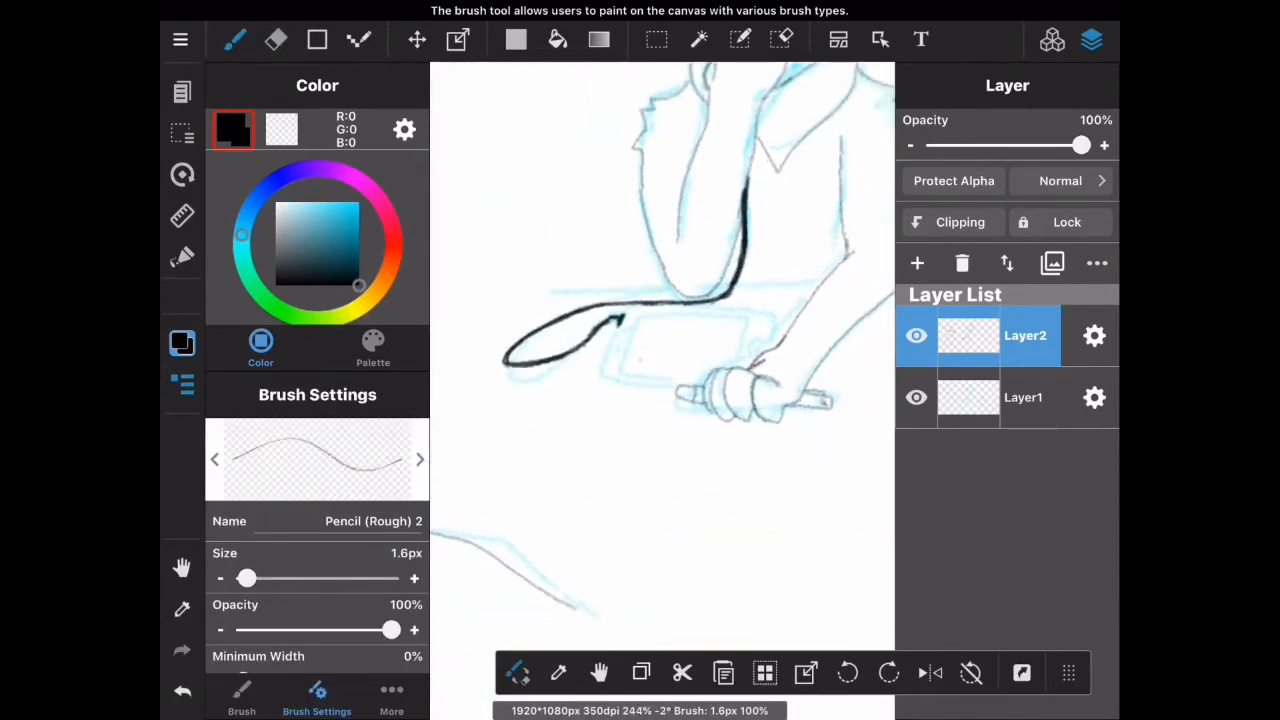
Ink the phone's straight edges and draw a tiny fox doodle on its screen.
click(316, 40)
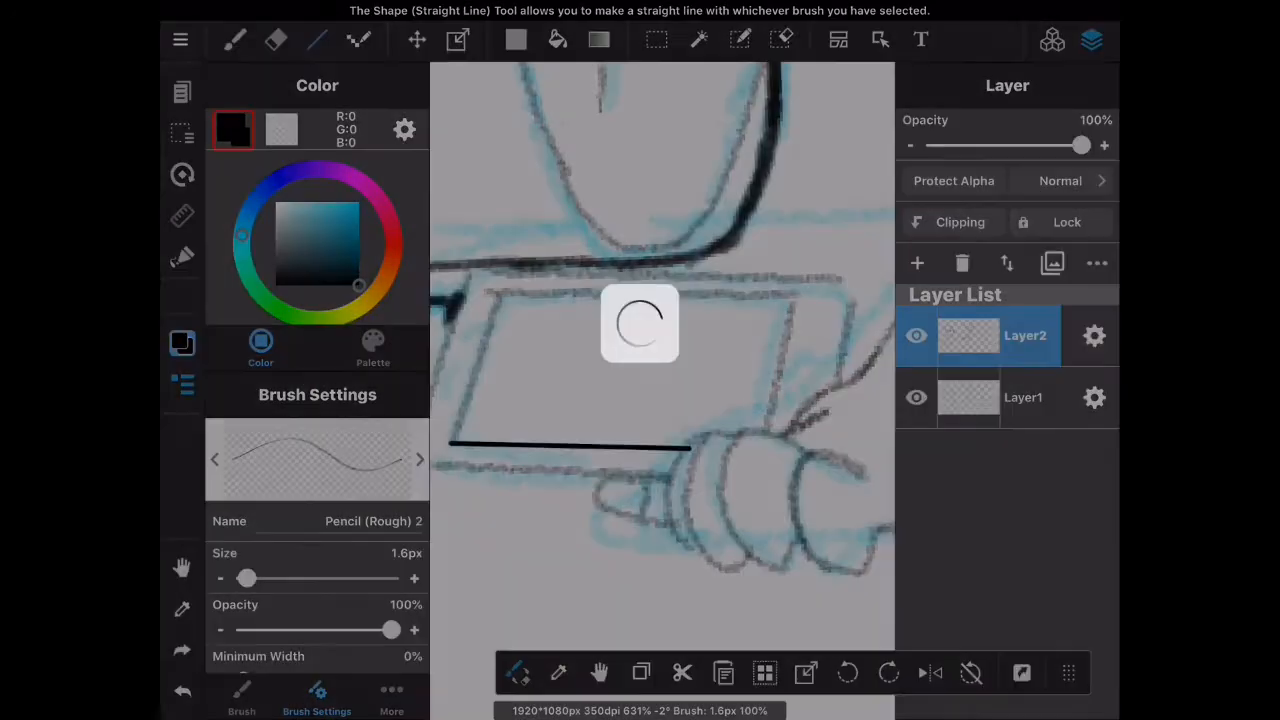
click(234, 40)
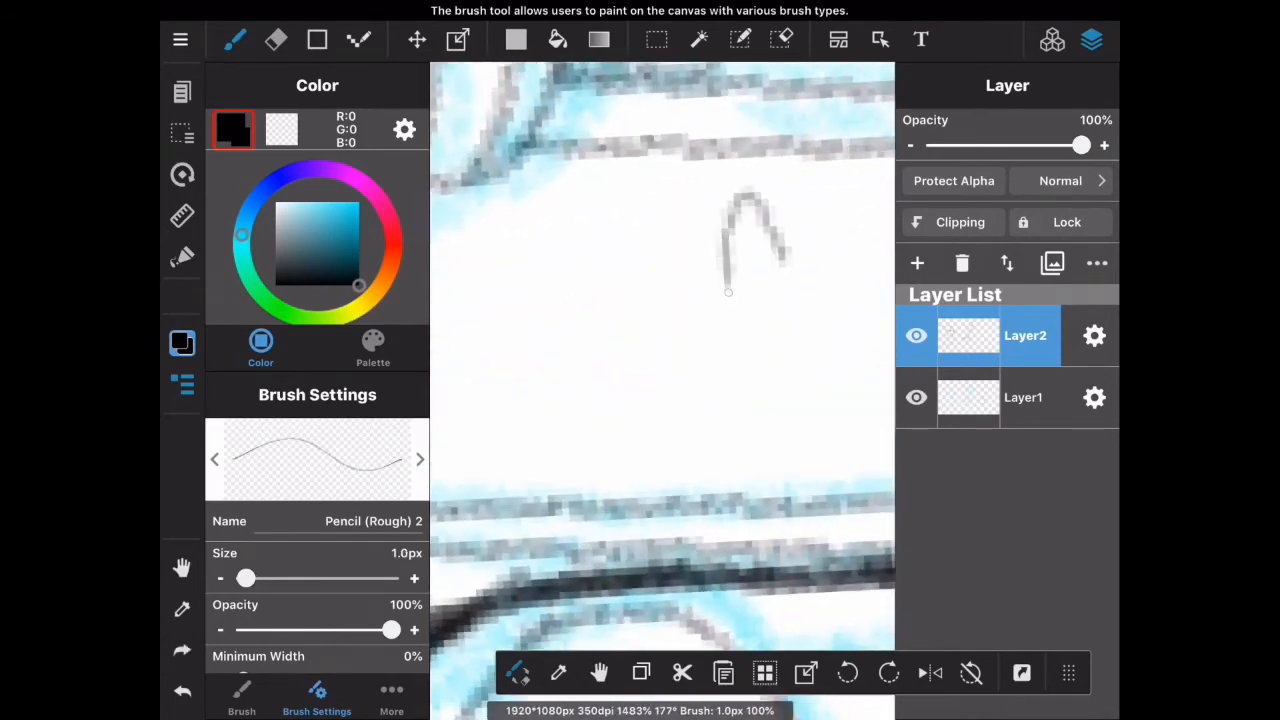
drag(728, 290, 640, 420)
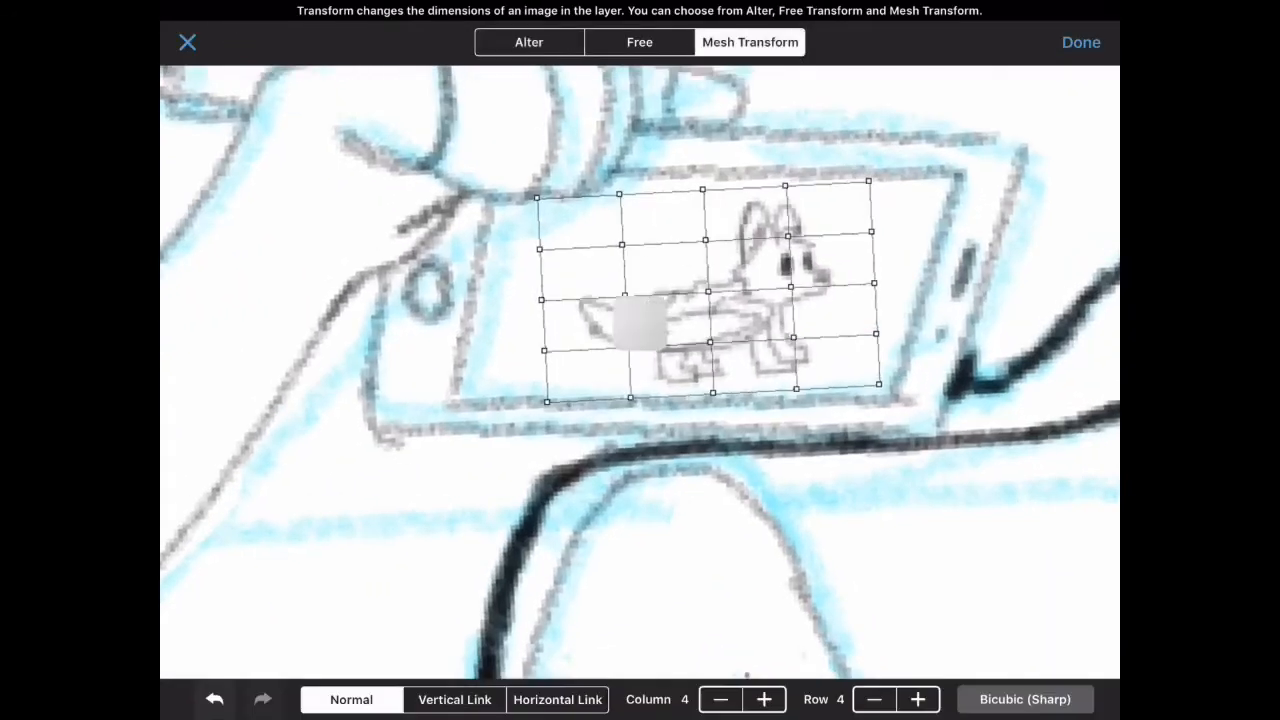
Free-transform the fox doodle to match the phone screen's perspective and apply it.
click(640, 42)
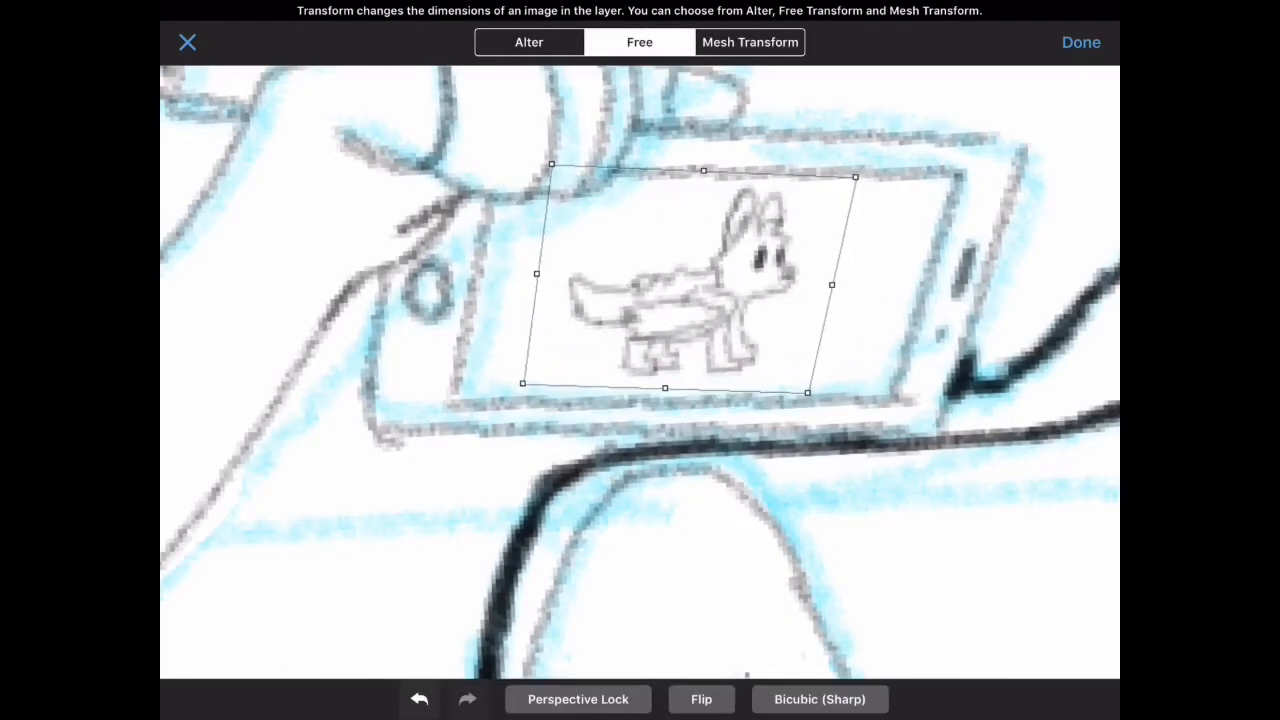
click(1080, 42)
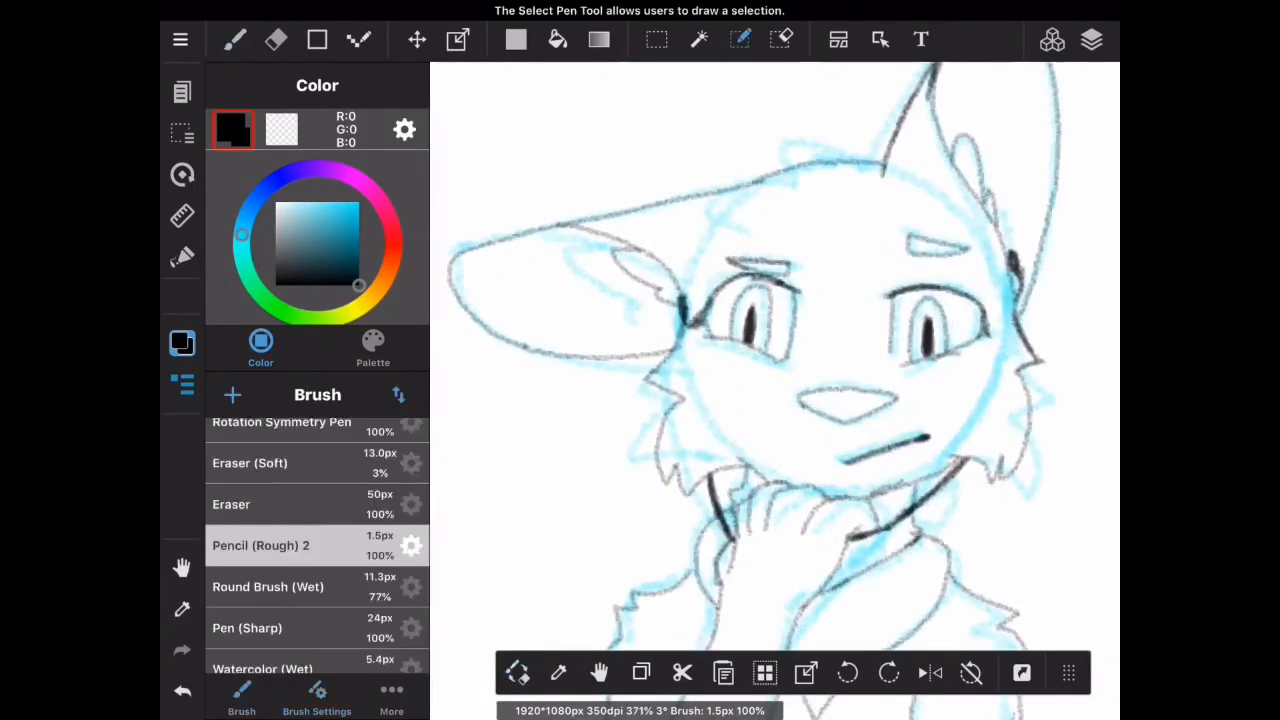
Ink the middle fox's ear and cheek fur outlines, then view the full three-fox canvas.
drag(720, 260, 760, 360)
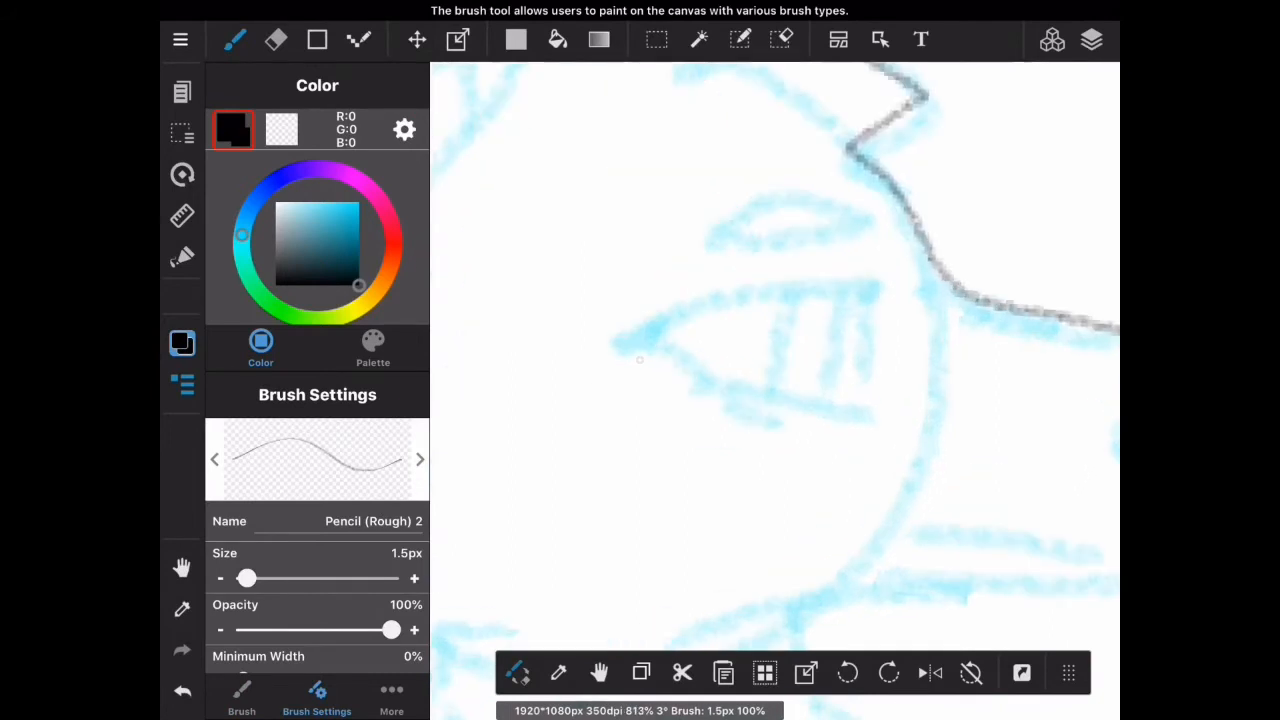
drag(620, 330, 880, 420)
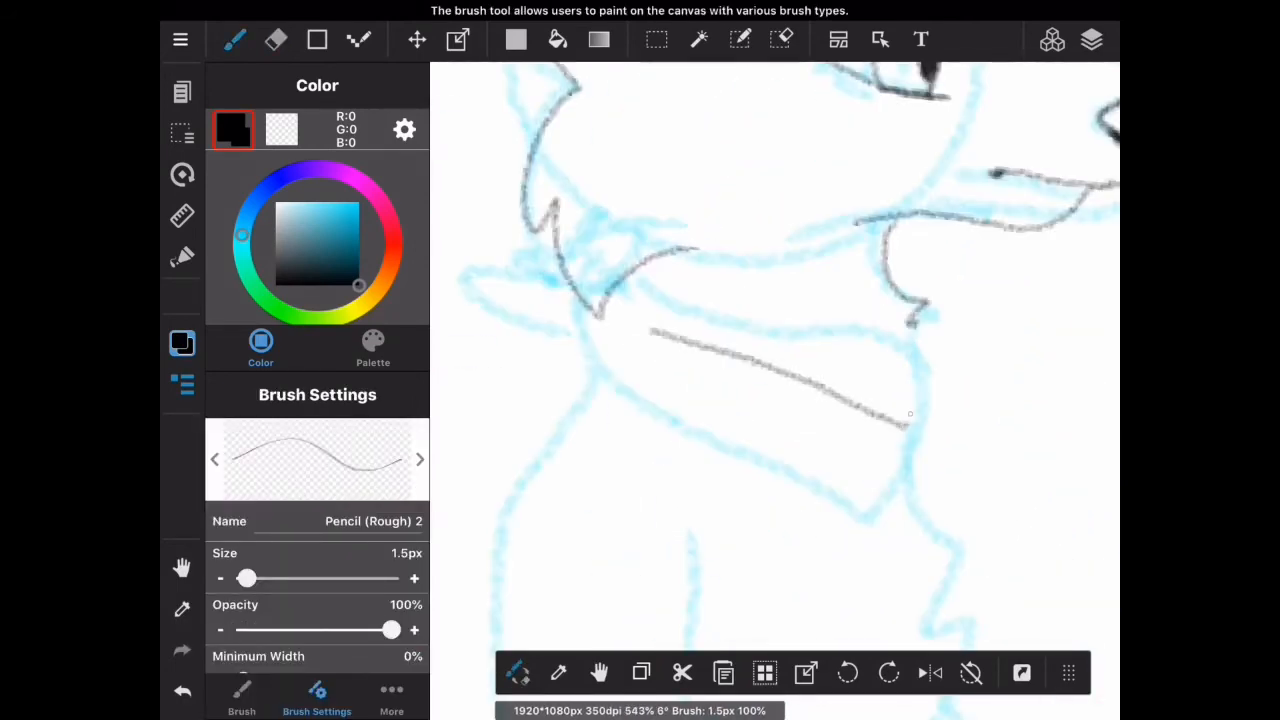
click(276, 40)
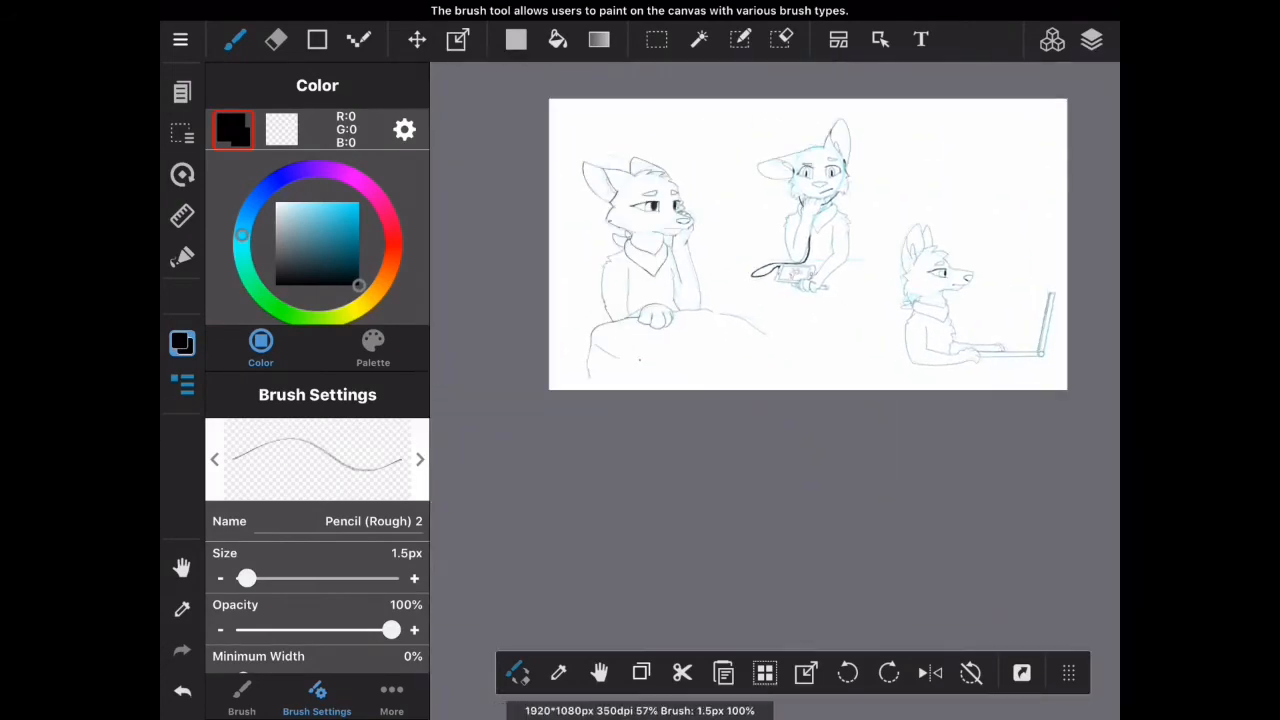
click(1092, 40)
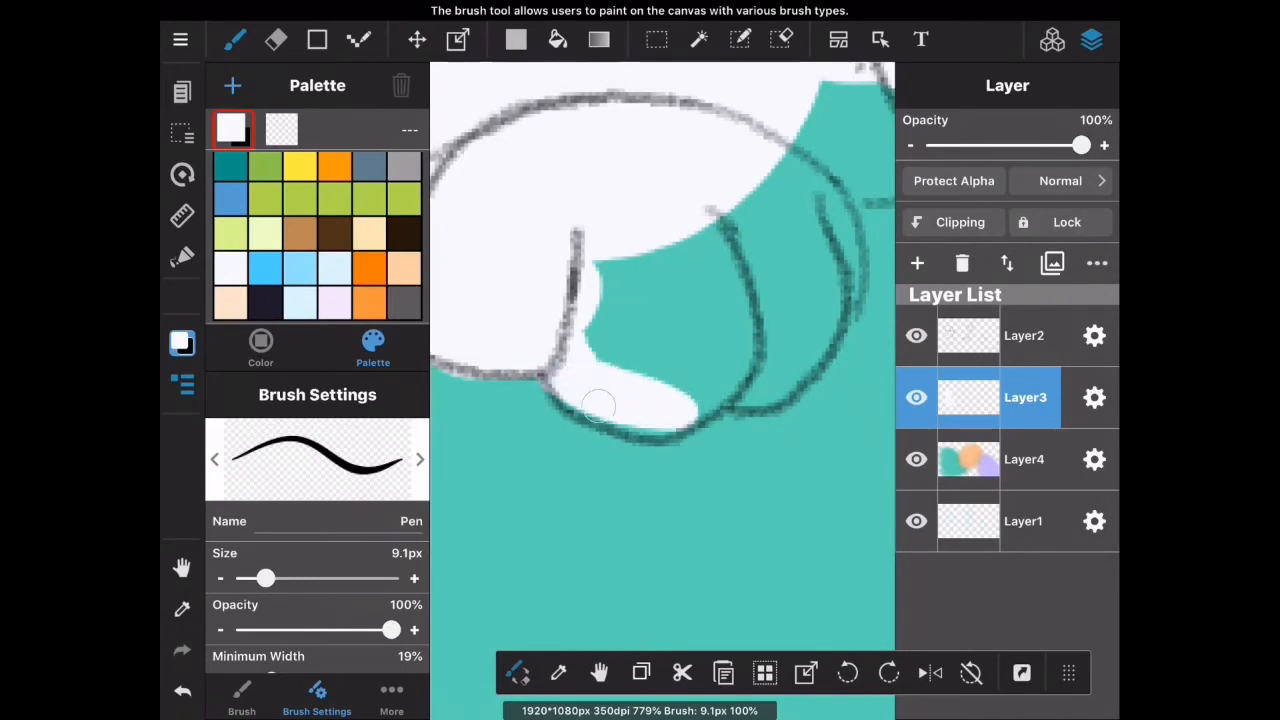
Fill the fox's fist area with white fur inside the lineart.
drag(600, 408, 704, 376)
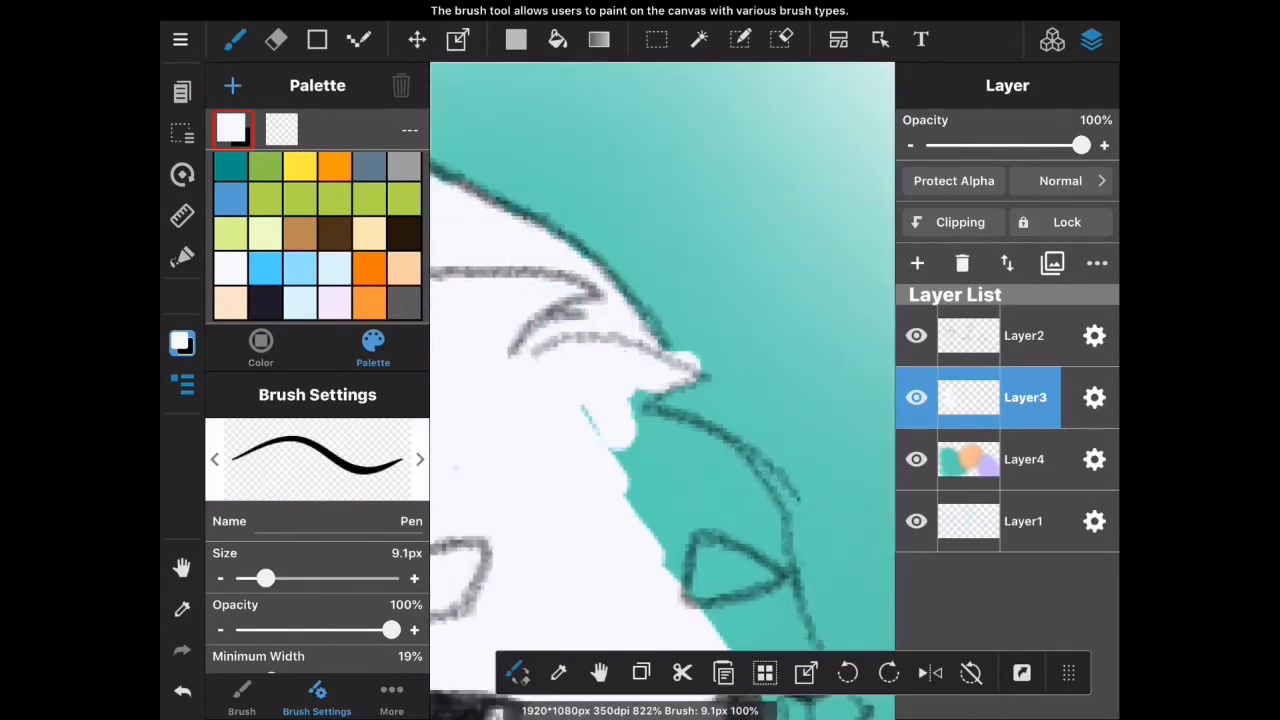
Erase the white paint spilling past the fox's outline around the face.
click(276, 40)
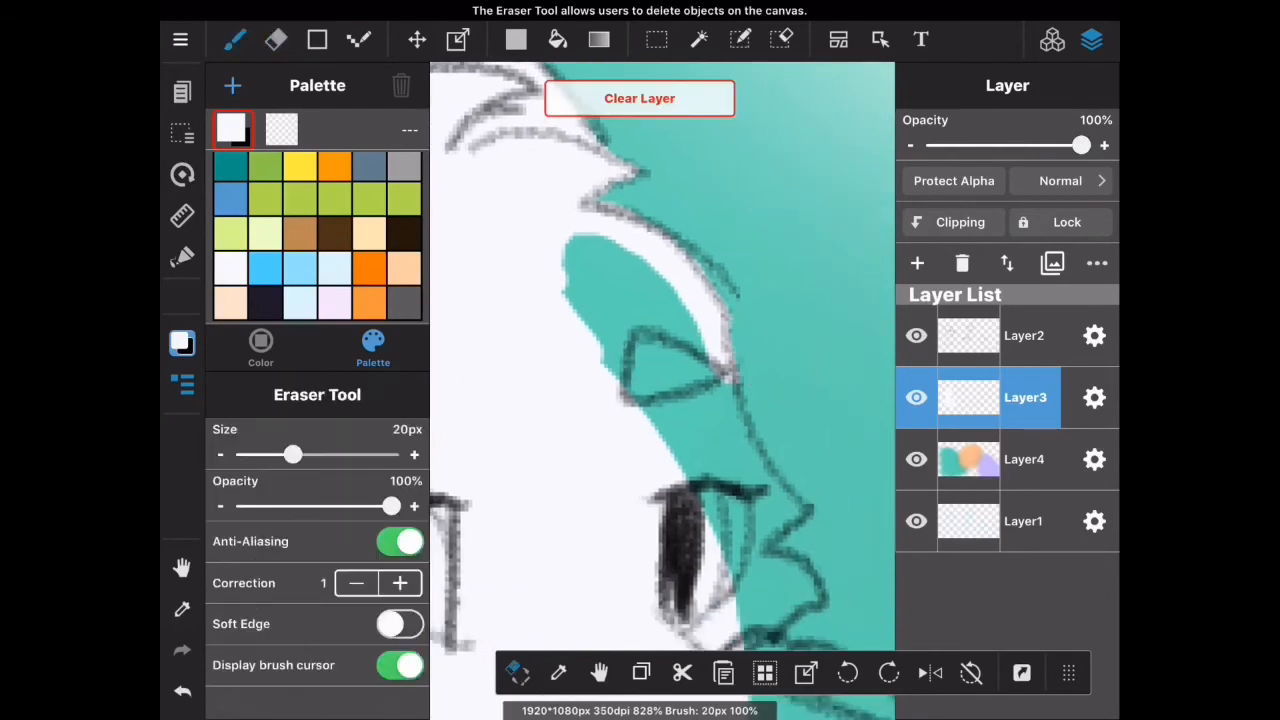
click(234, 40)
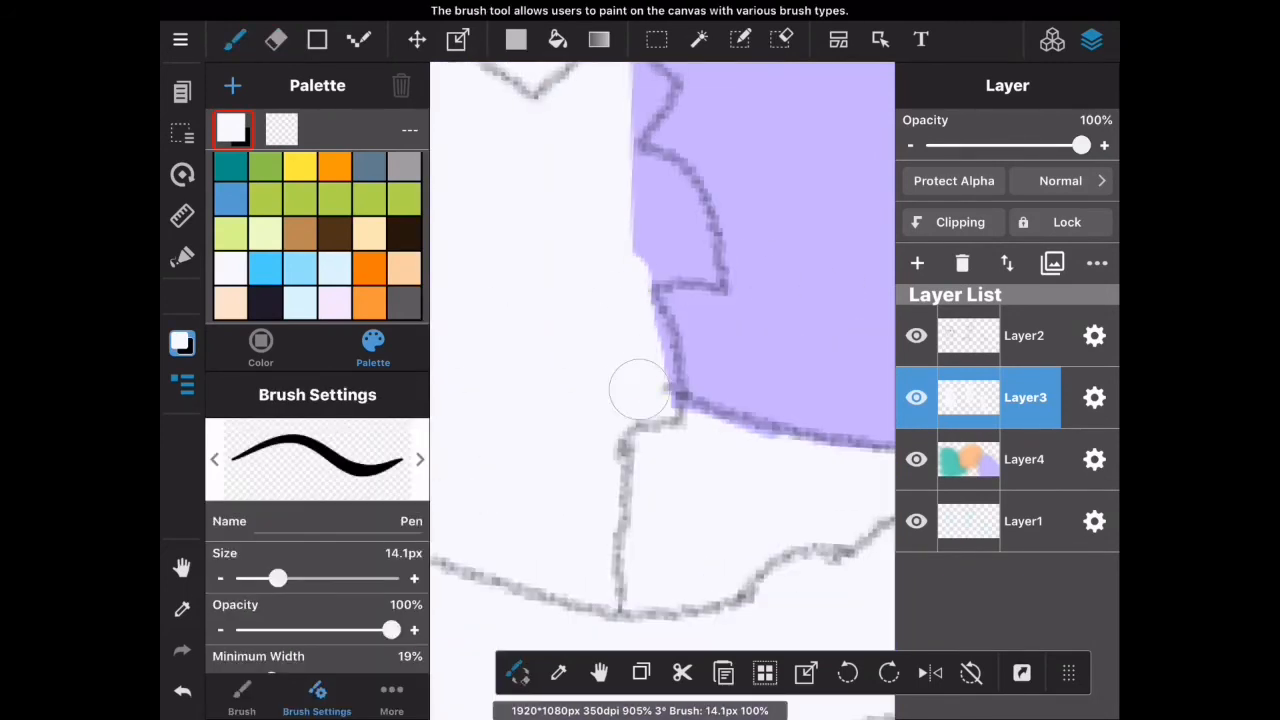
Clean stray white outside the purple-background fox's outline, then paint more fur along it.
click(276, 40)
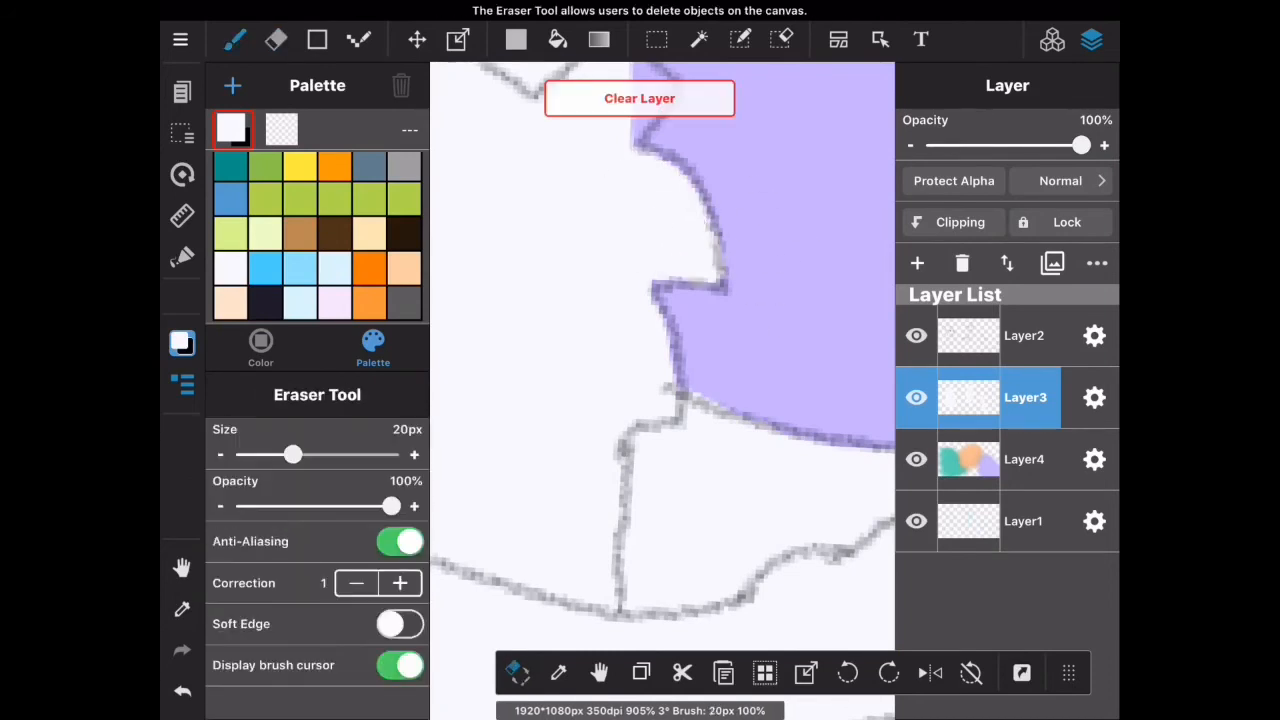
click(234, 40)
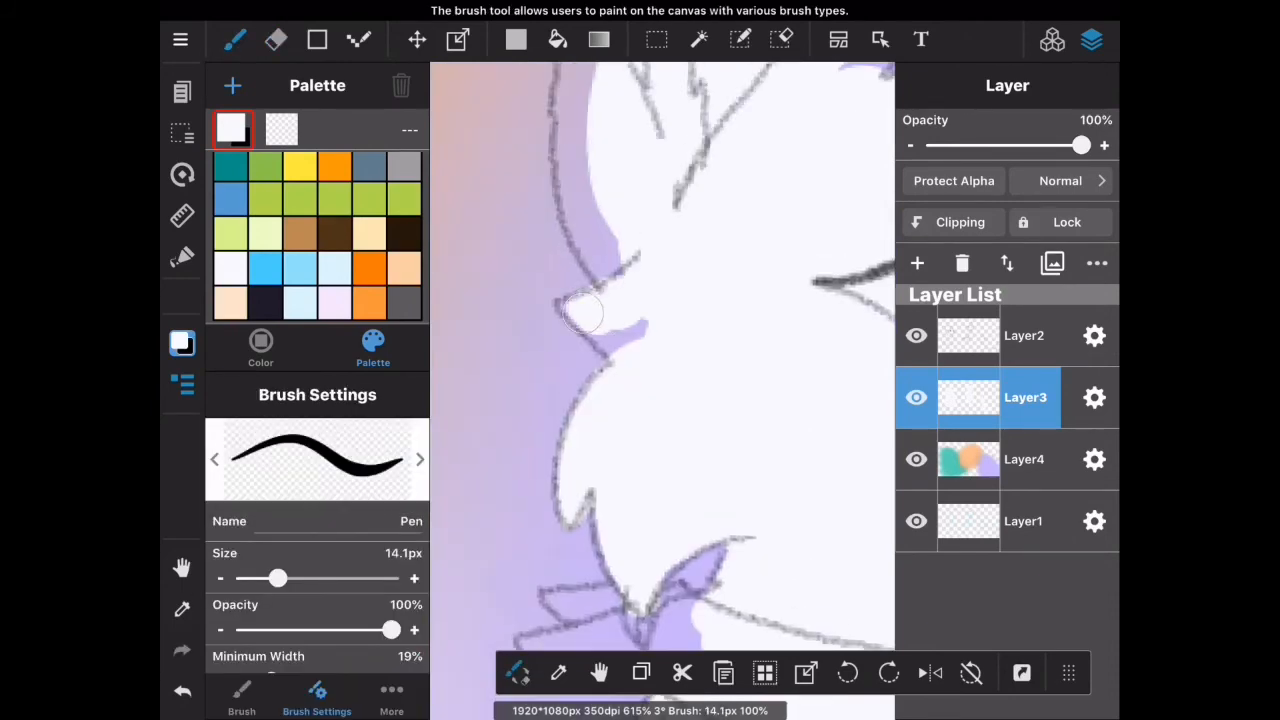
click(276, 40)
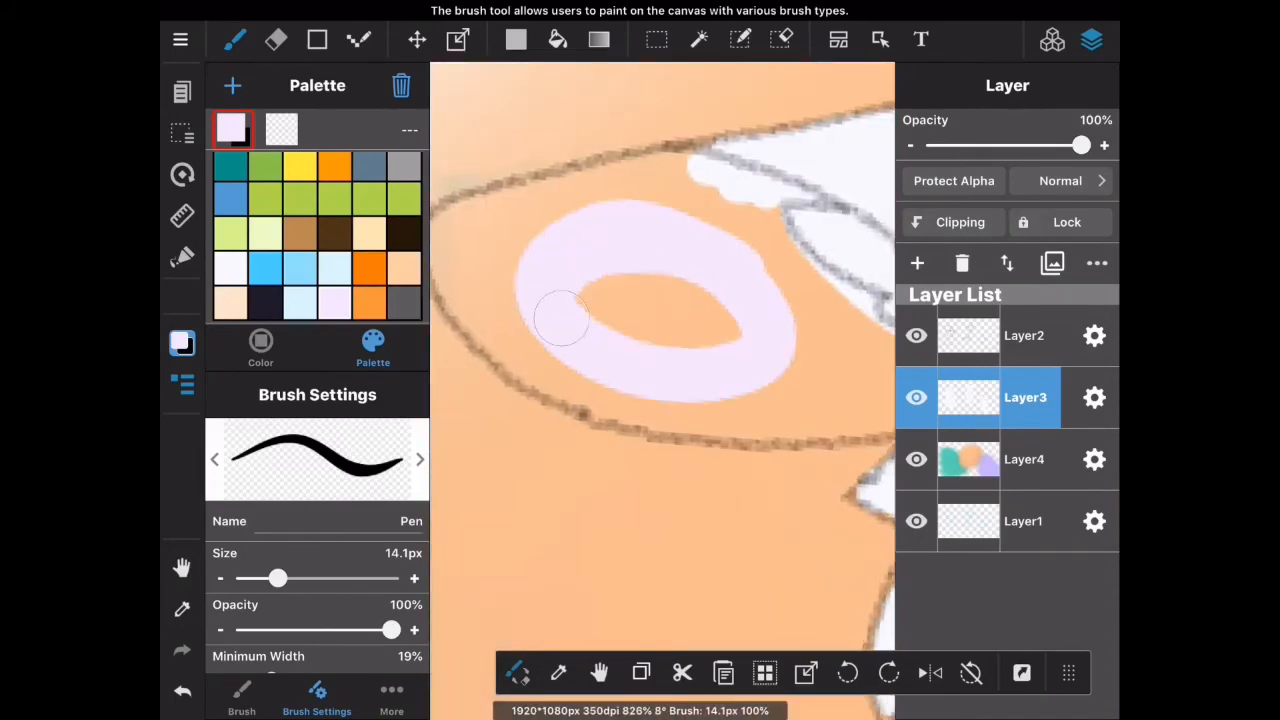
Paint the pale lavender fill inside the orange-background fox's shape.
click(276, 40)
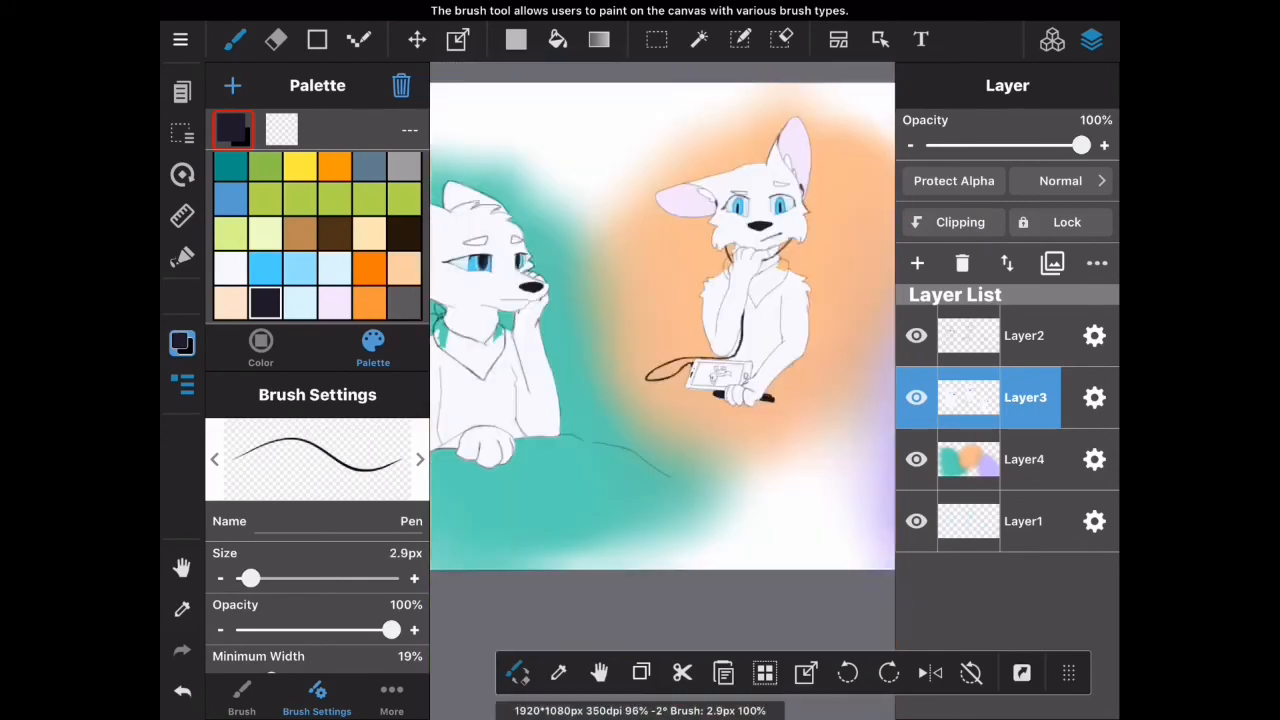
Zoom out to review both foxes' finished white fur on the canvas.
click(260, 348)
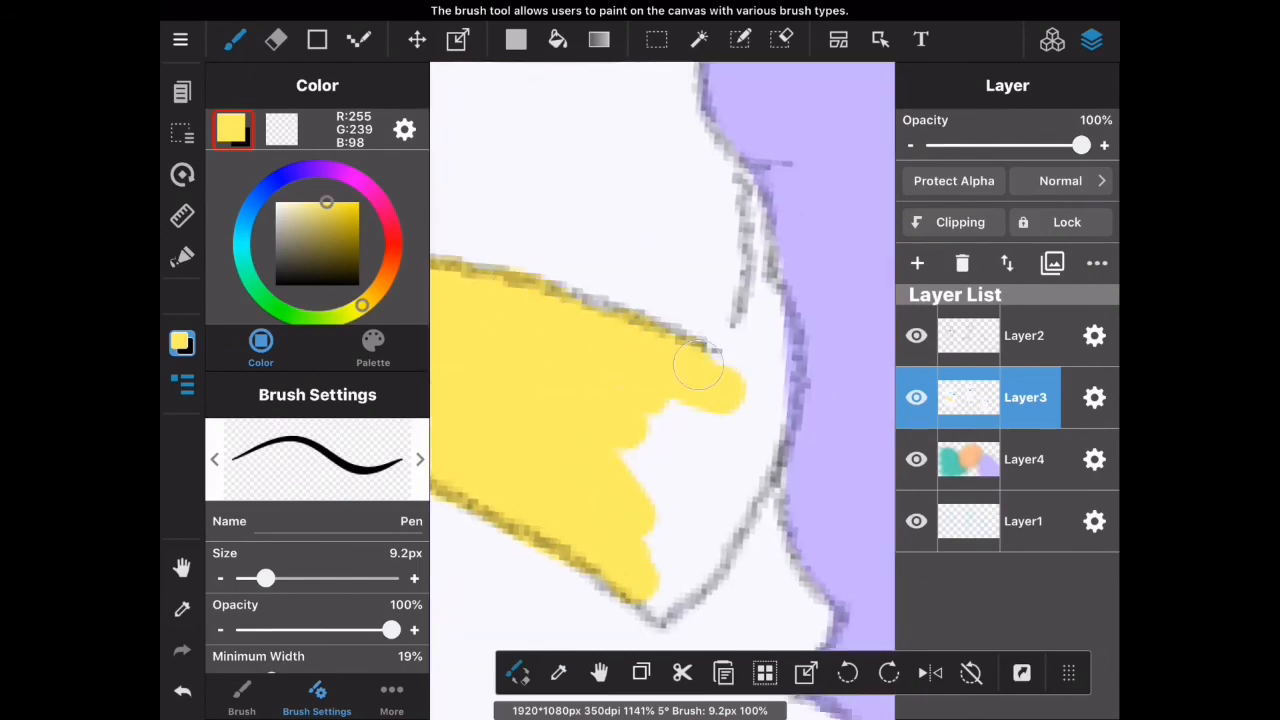
Paint the yellow scarf, draw the laptop's straight dark-gray edge, and select the background layer.
click(276, 40)
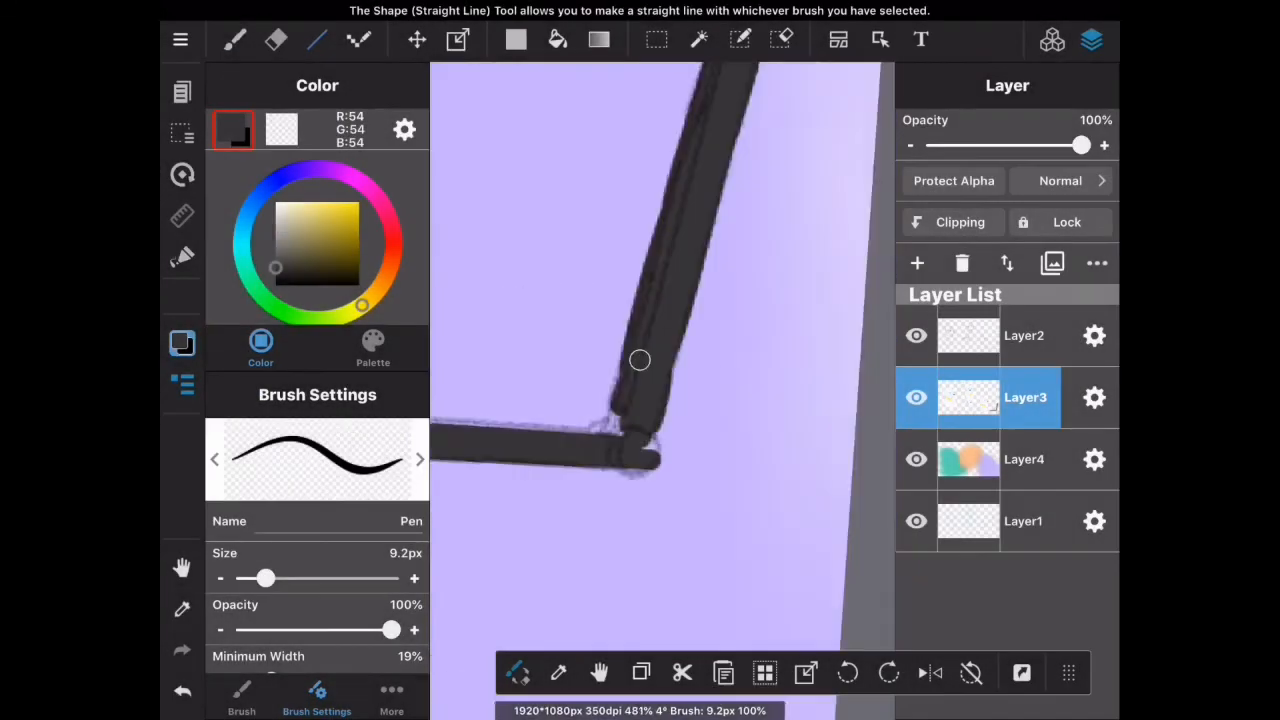
click(234, 40)
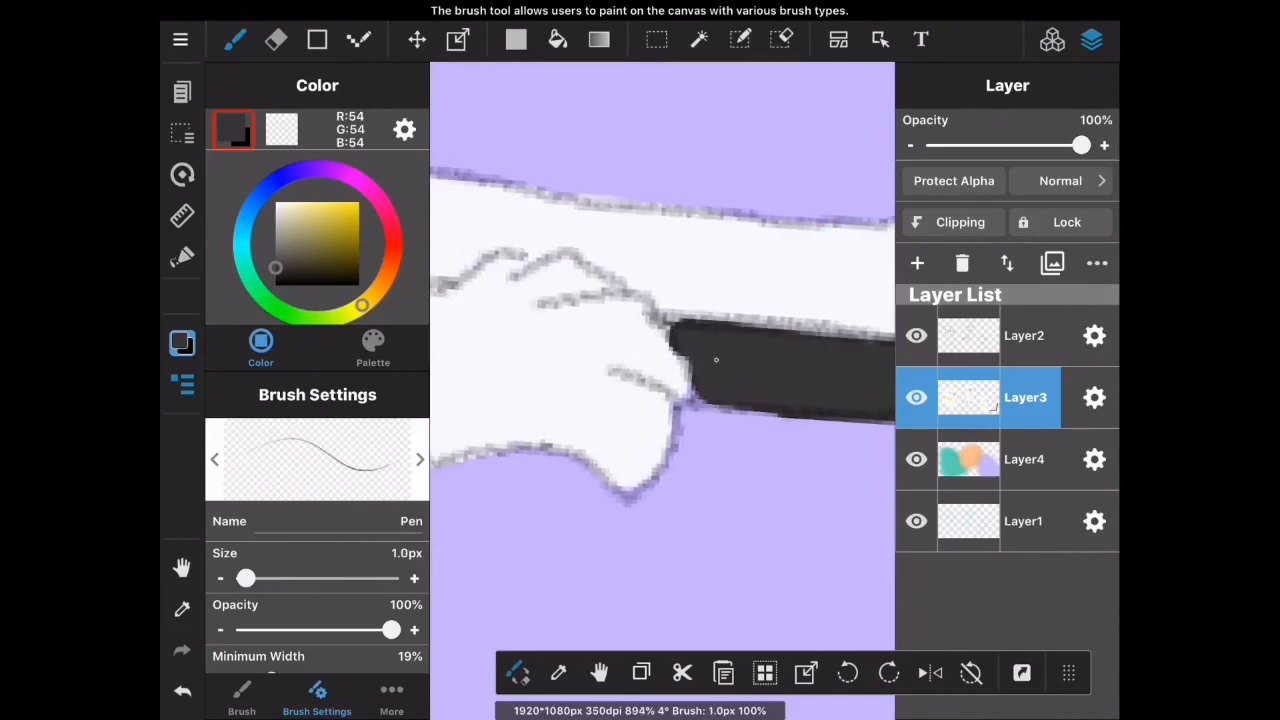
click(1024, 458)
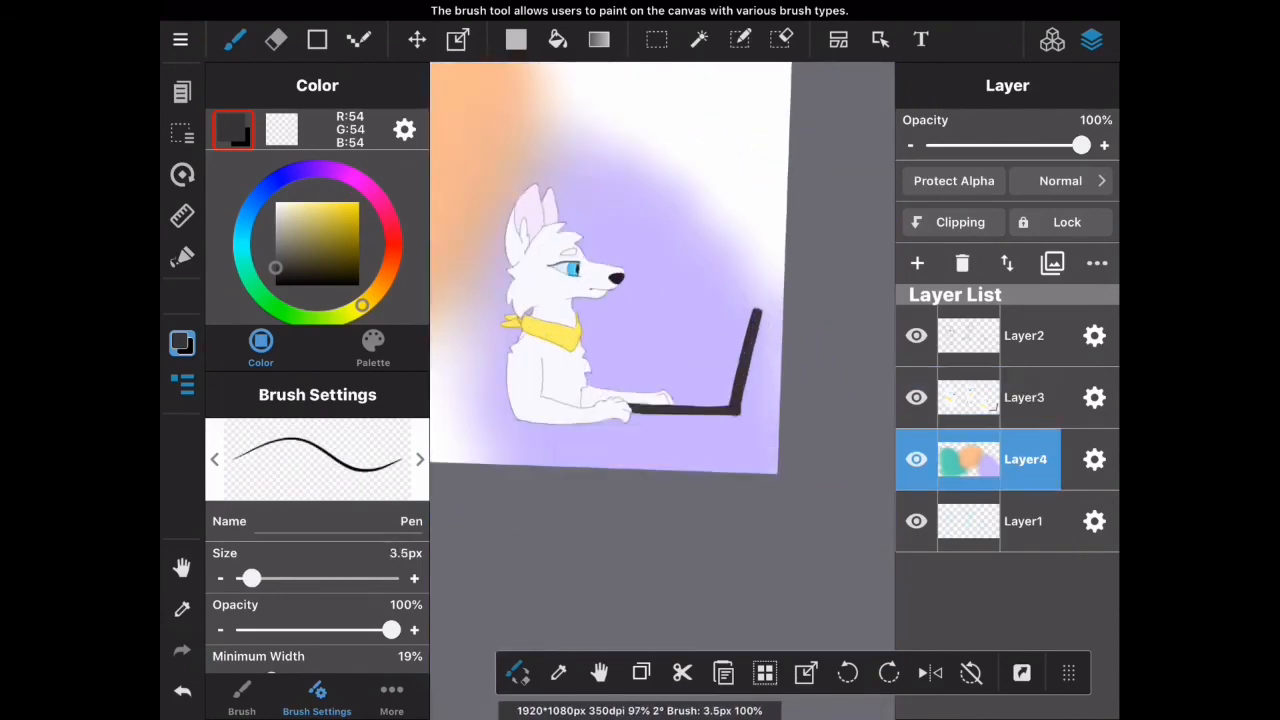